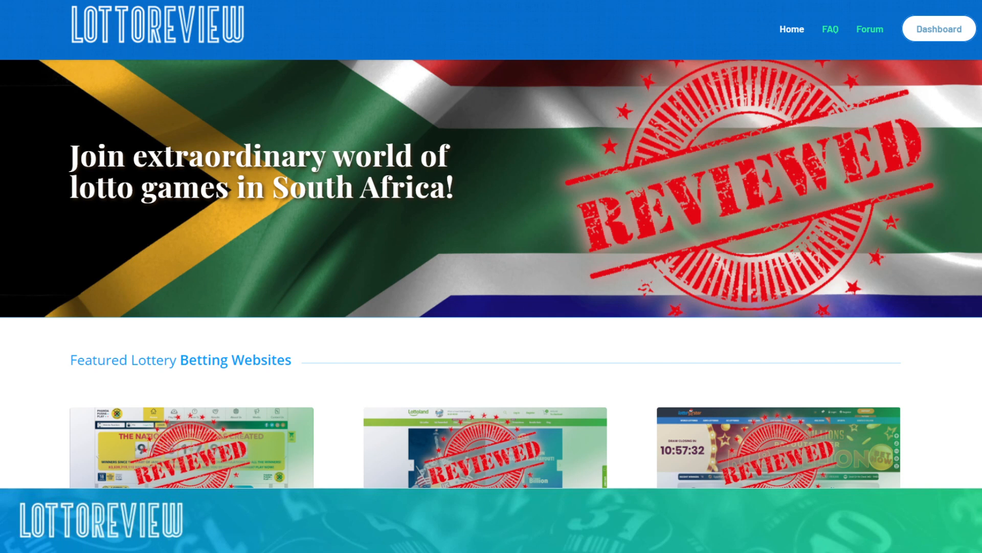
Step: Open the LottoLand.co.za review page from the home page cards
scroll("down", 3)
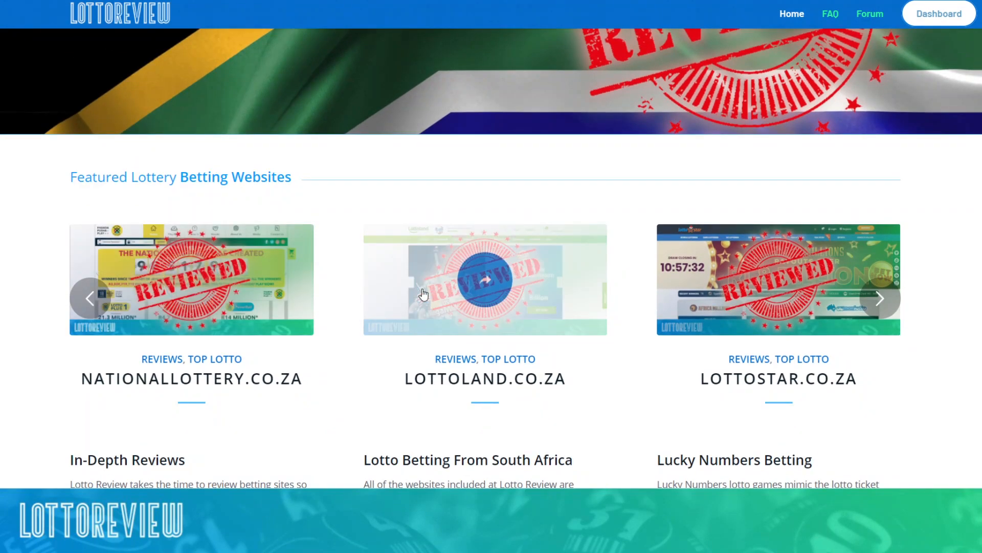
left_click(484, 279)
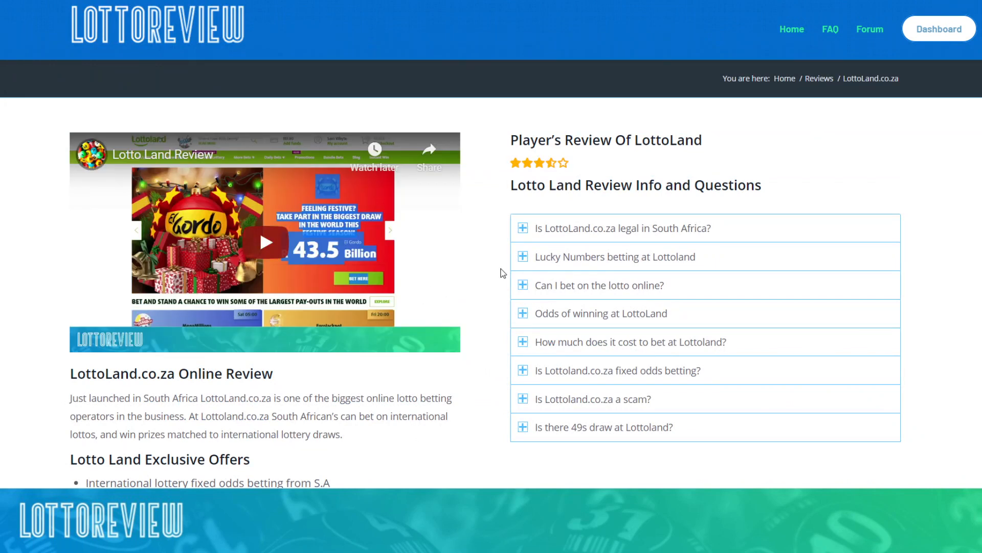
mouse_move(321, 232)
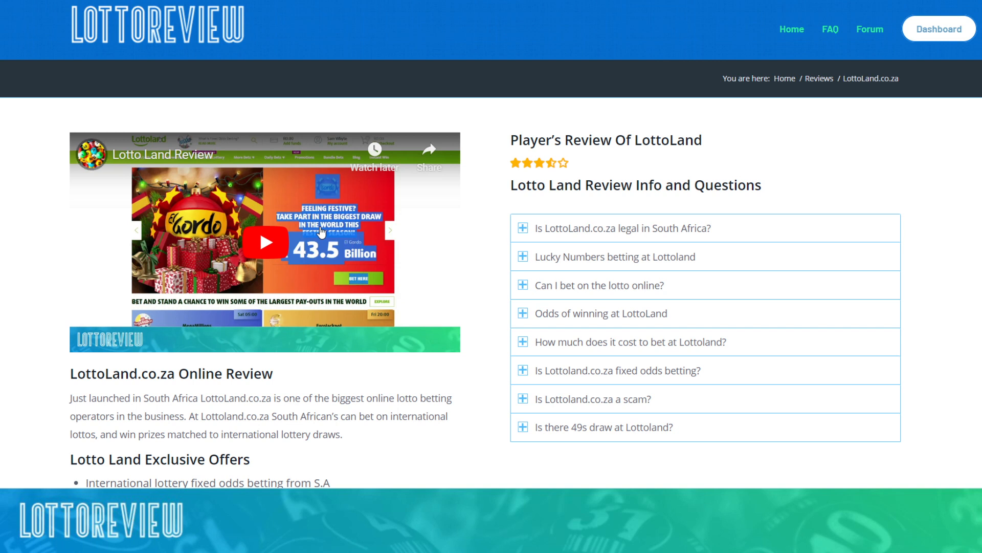
mouse_move(493, 225)
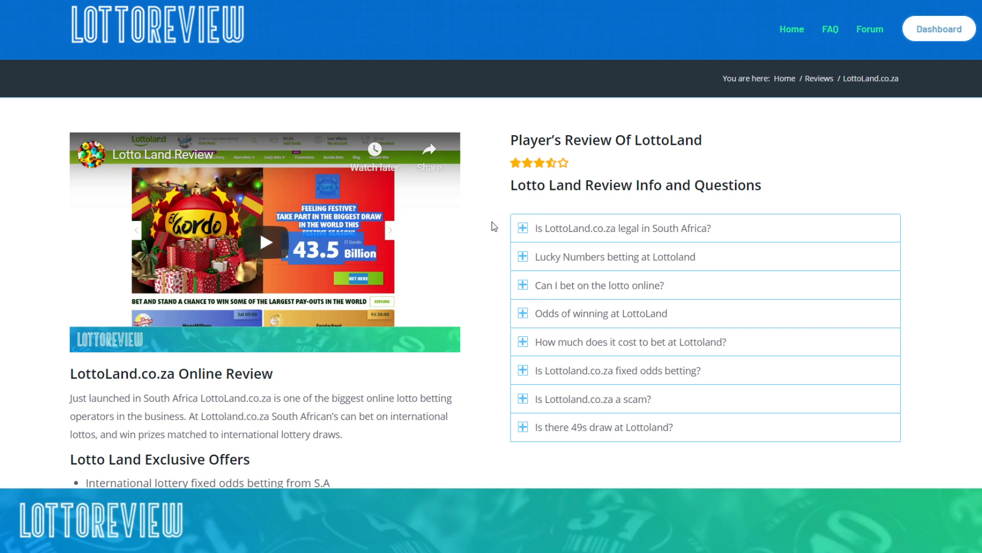
Step: Scroll down through LottoLand.co.za's player ratings and reviews to the Add Review option
scroll("down", 3)
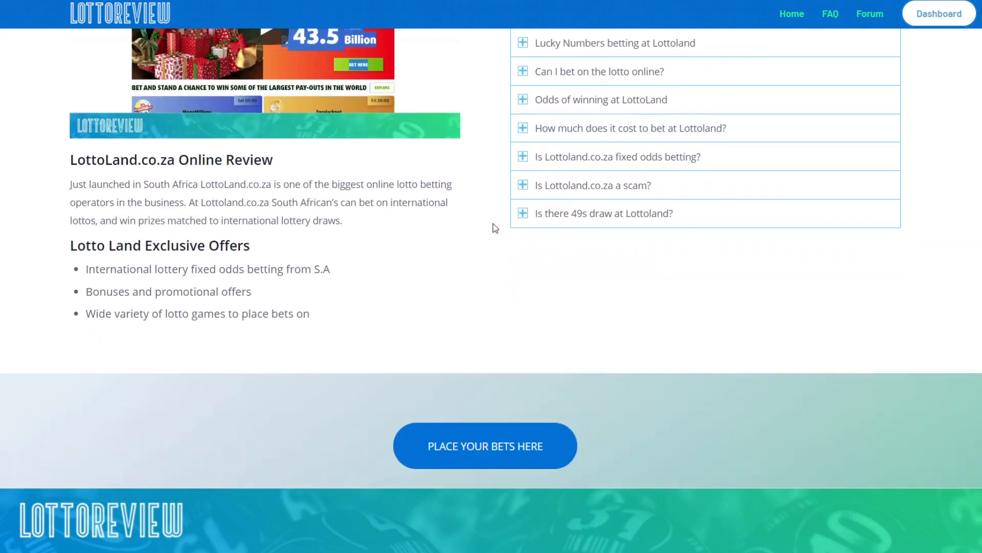
scroll("down", 3)
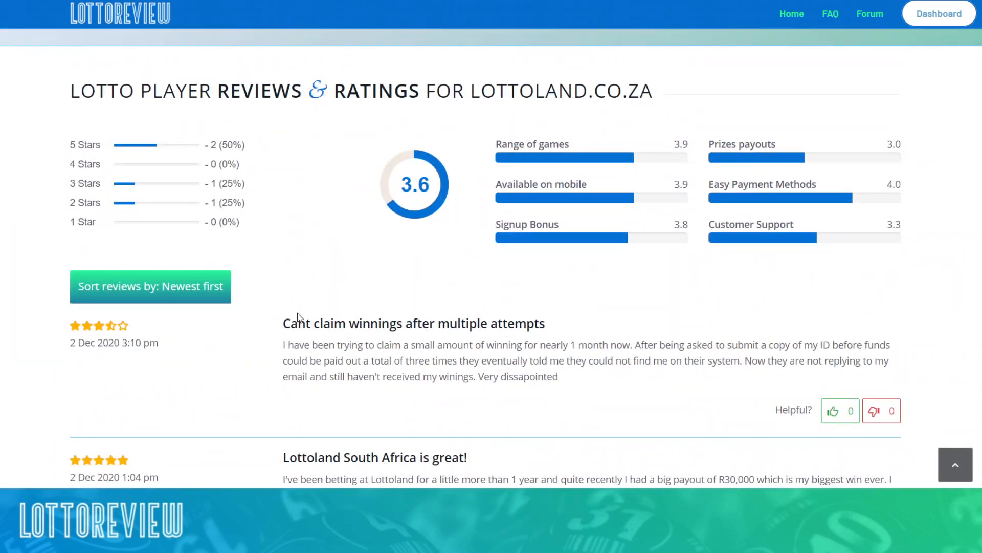
scroll("down", 3)
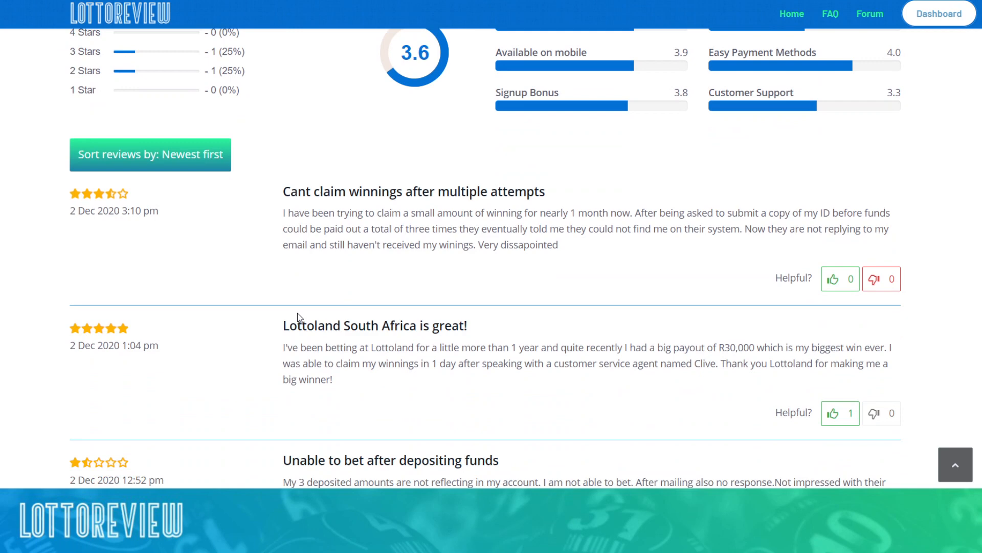
scroll("down", 3)
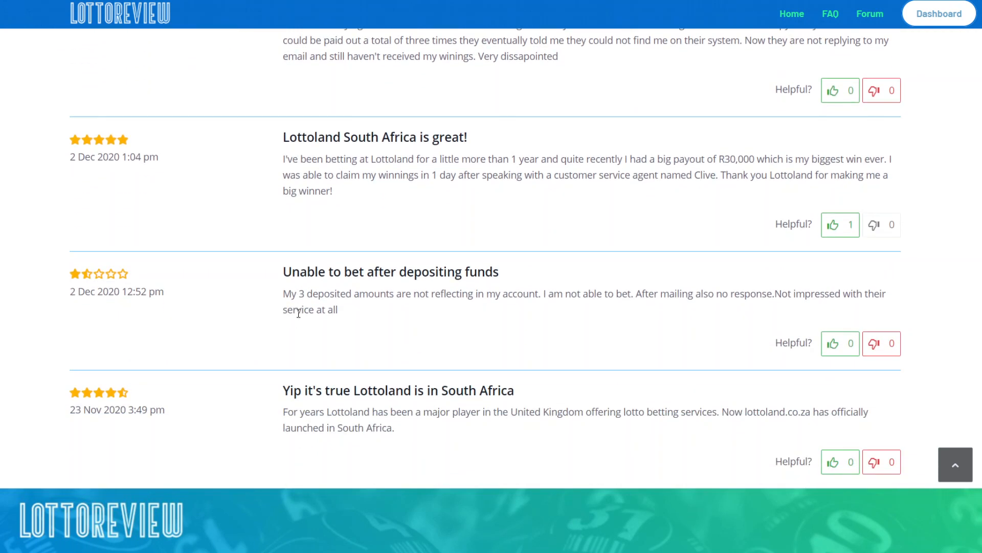
scroll("down", 3)
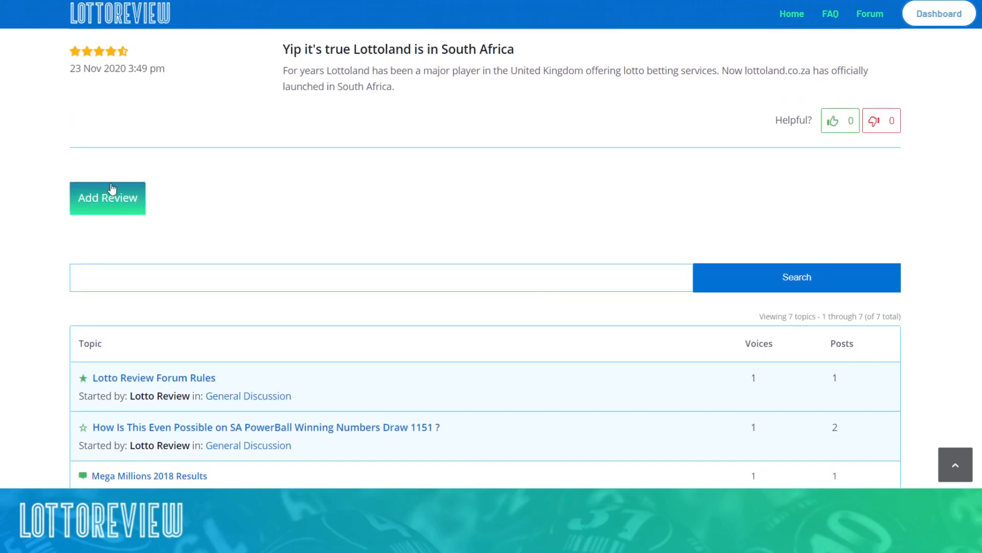
Step: Bring up the Add Review form for LottoLand.co.za and look over its title, rating sliders and description fields
left_click(107, 198)
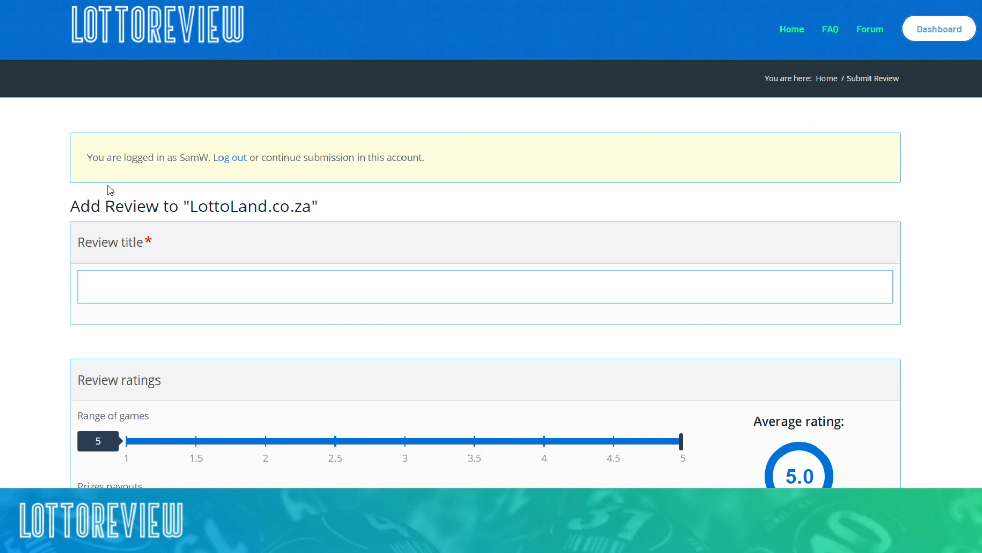
scroll("down", 3)
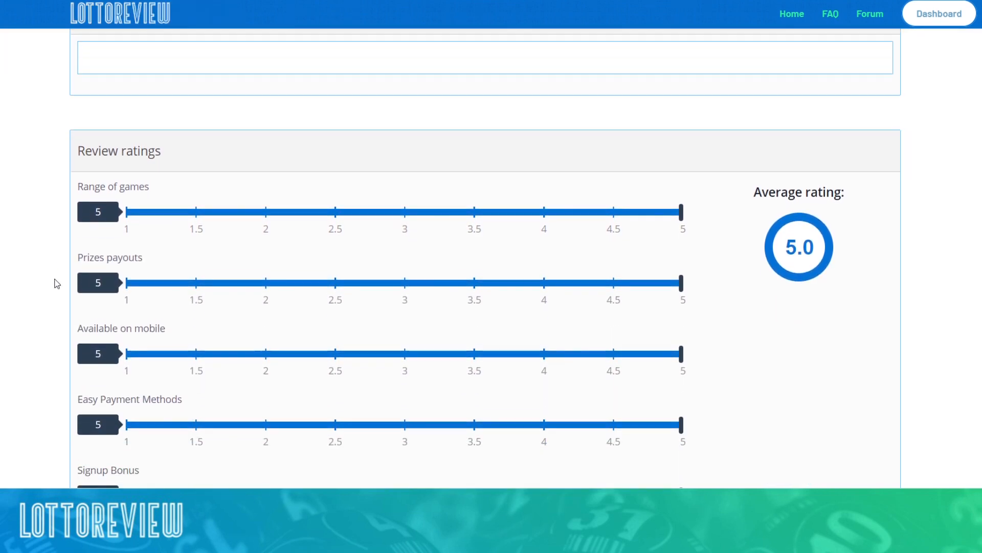
scroll("up", 3)
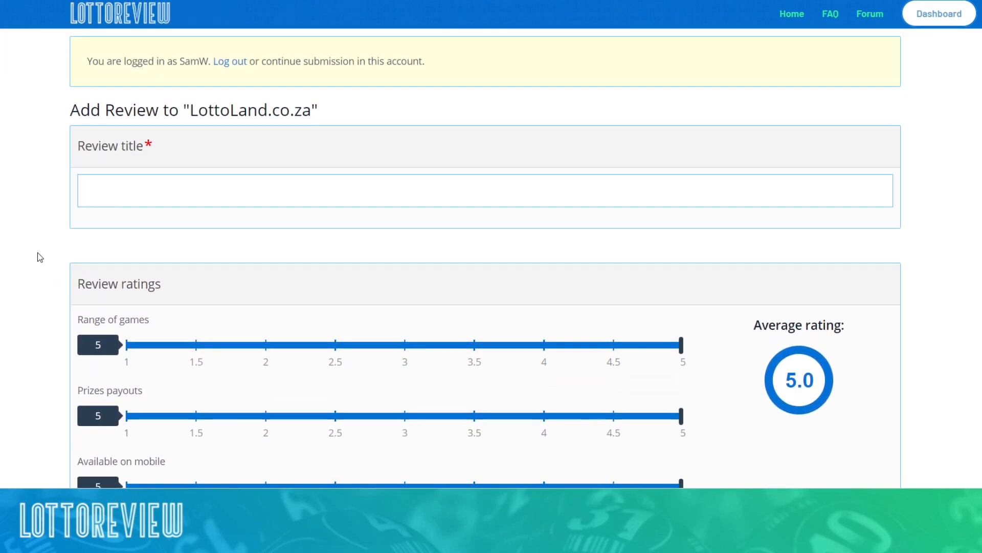
scroll("down", 3)
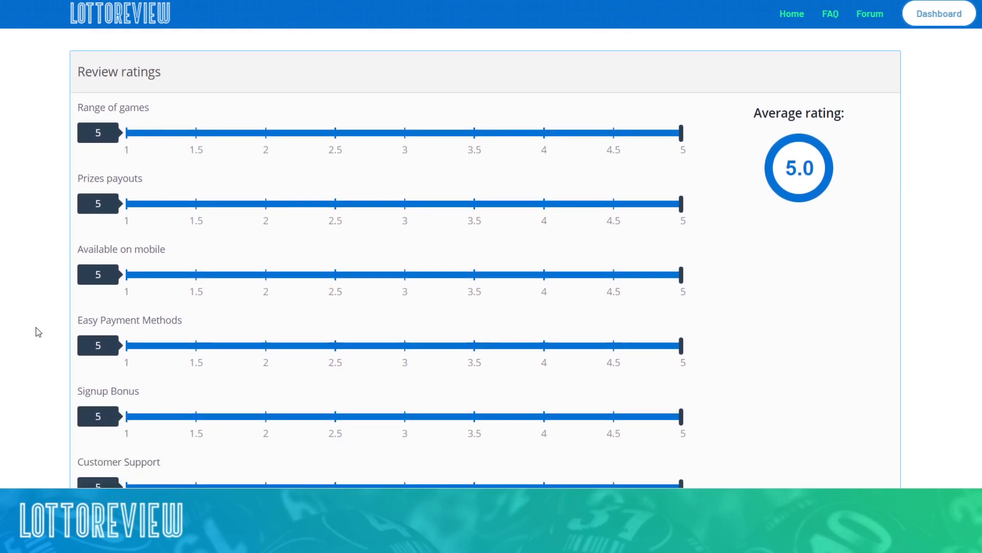
scroll("down", 3)
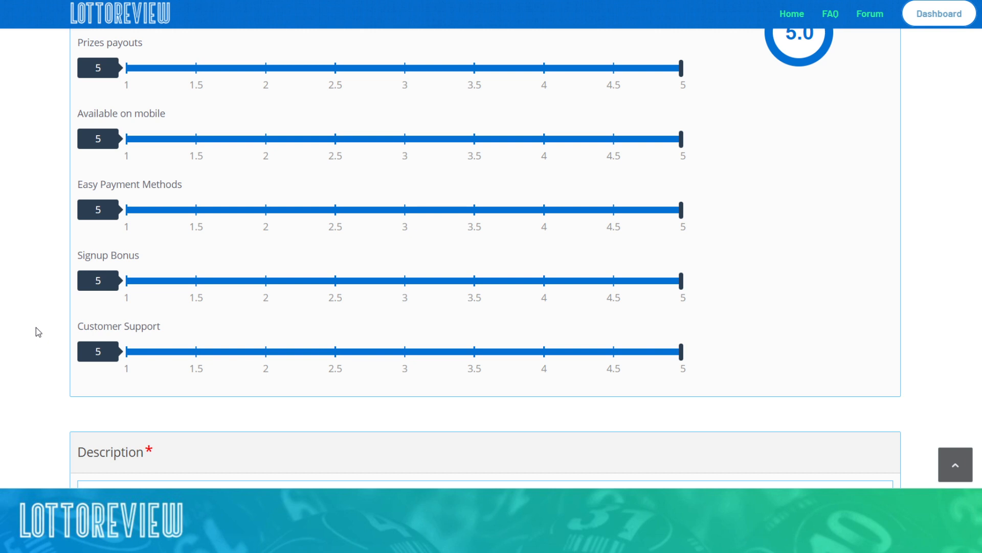
scroll("up", 3)
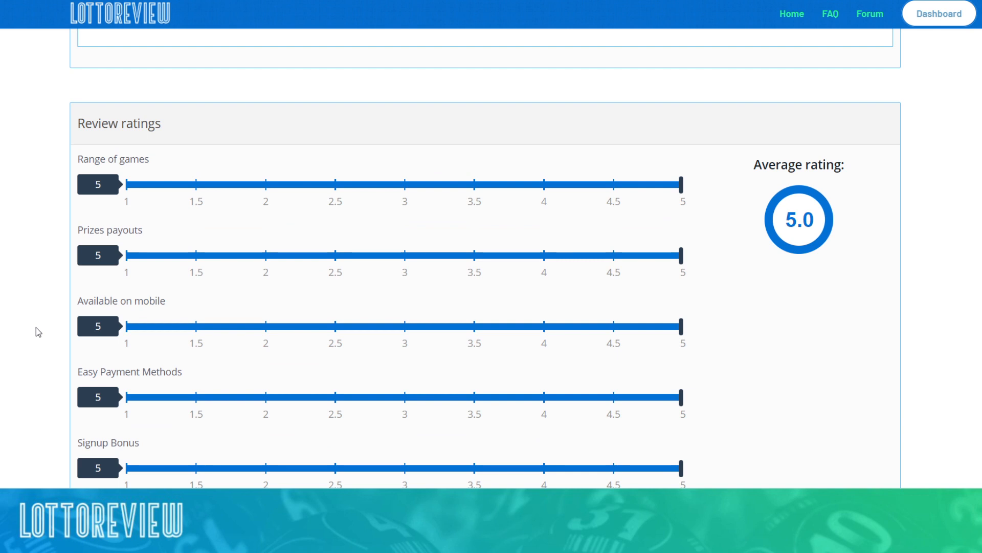
scroll("up", 3)
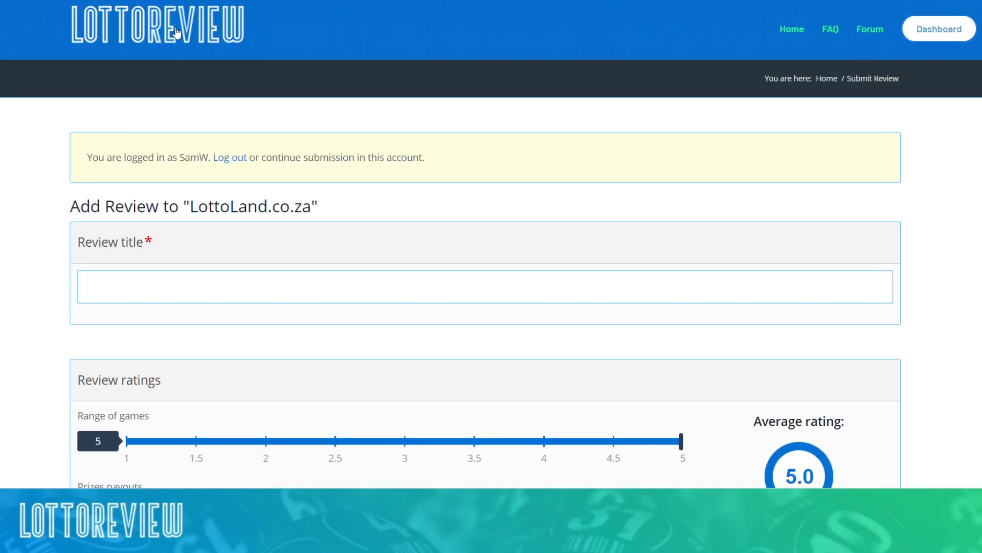
Step: Open the account dashboard, view My profile details, then return to the empty Reviews (0) tab
left_click(791, 28)
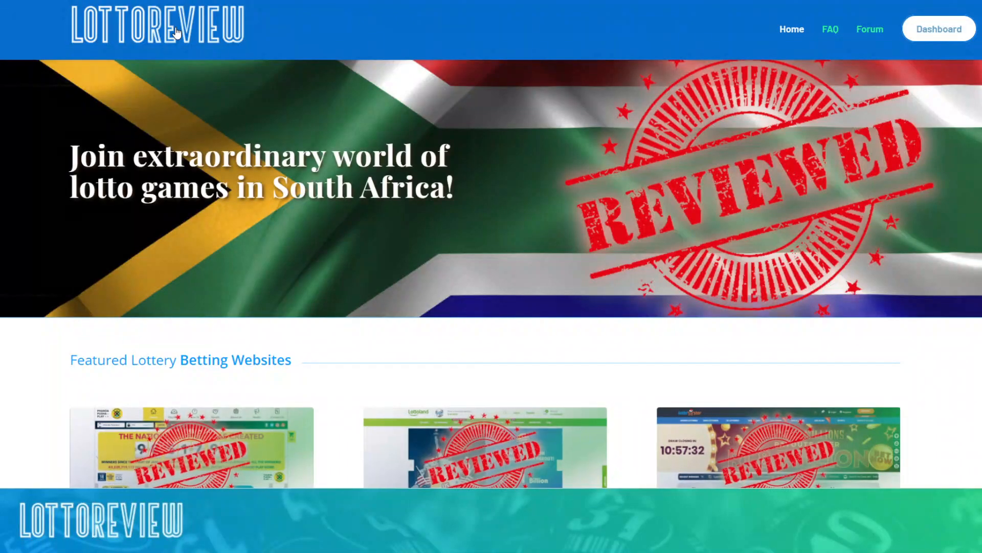
mouse_move(842, 88)
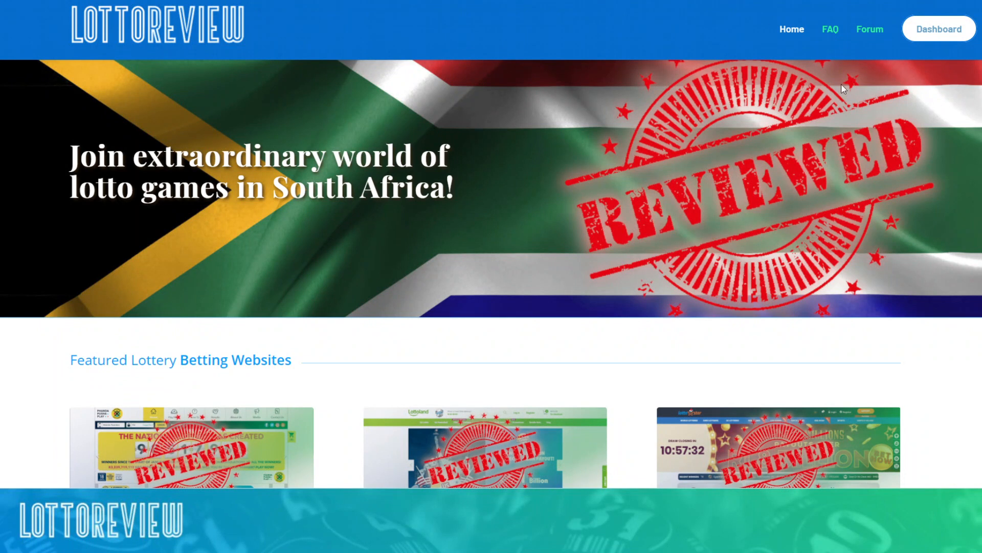
mouse_move(938, 28)
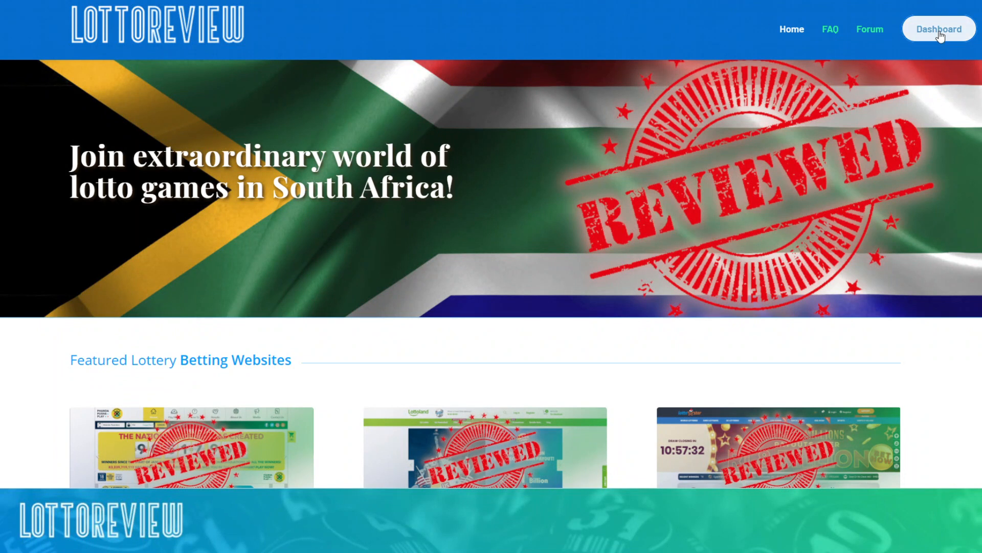
left_click(938, 29)
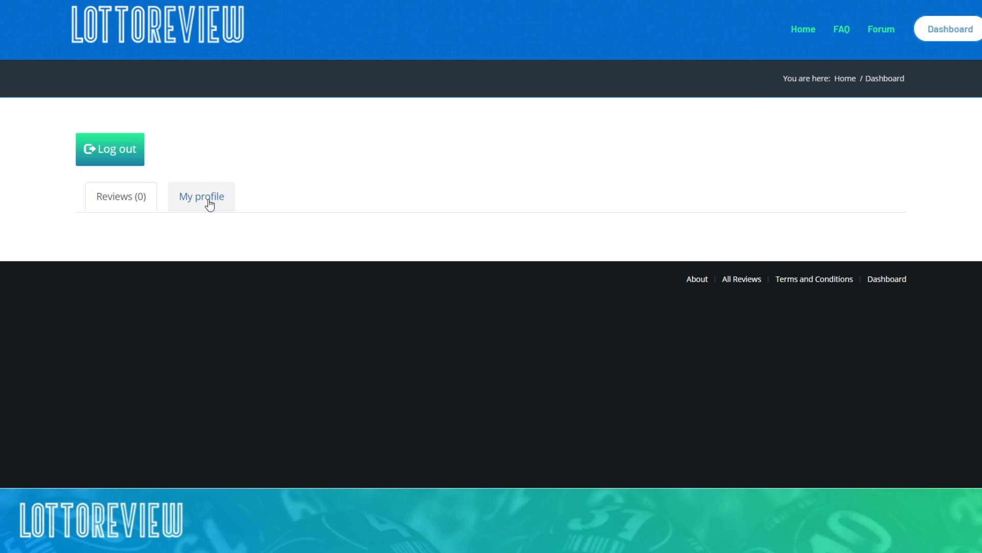
left_click(201, 196)
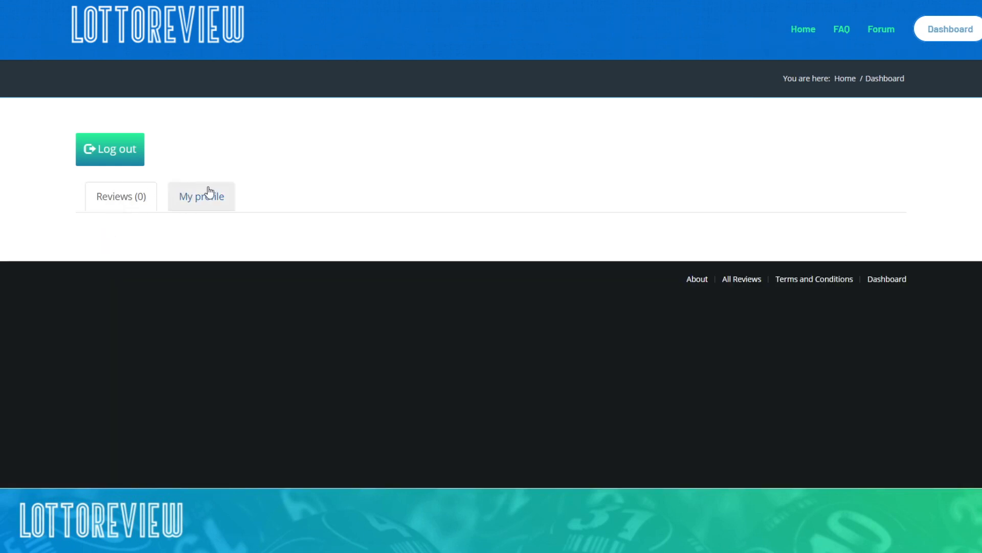
left_click(201, 197)
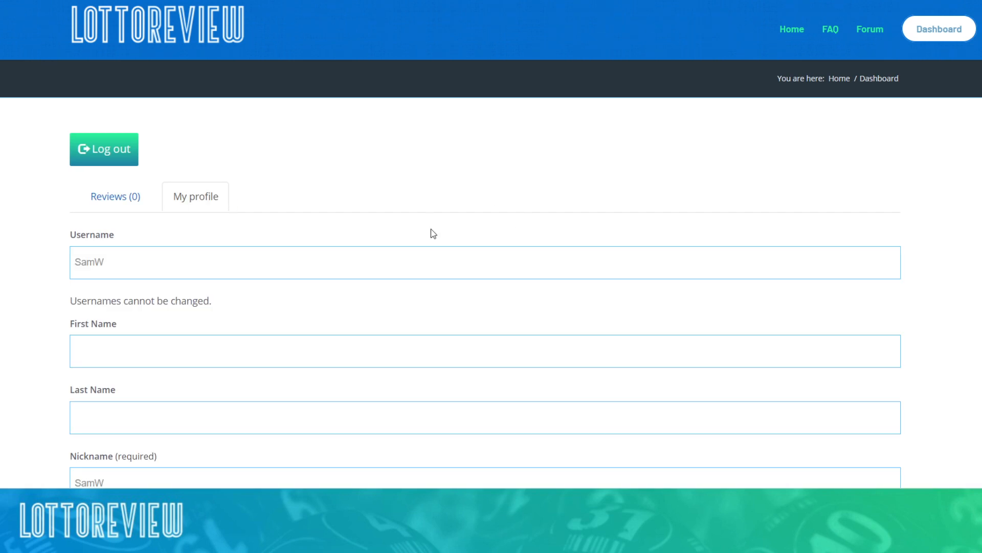
left_click(115, 196)
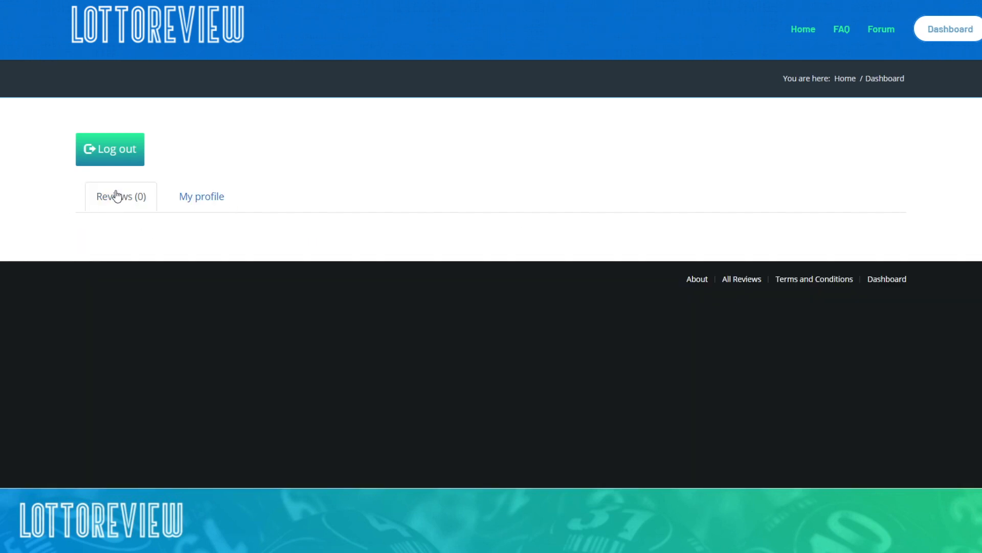
mouse_move(274, 182)
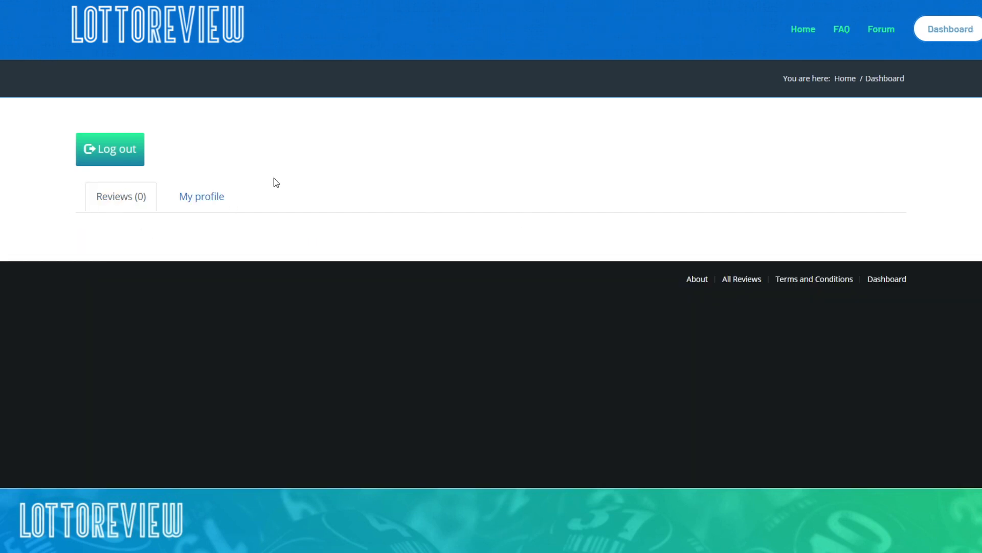
mouse_move(688, 35)
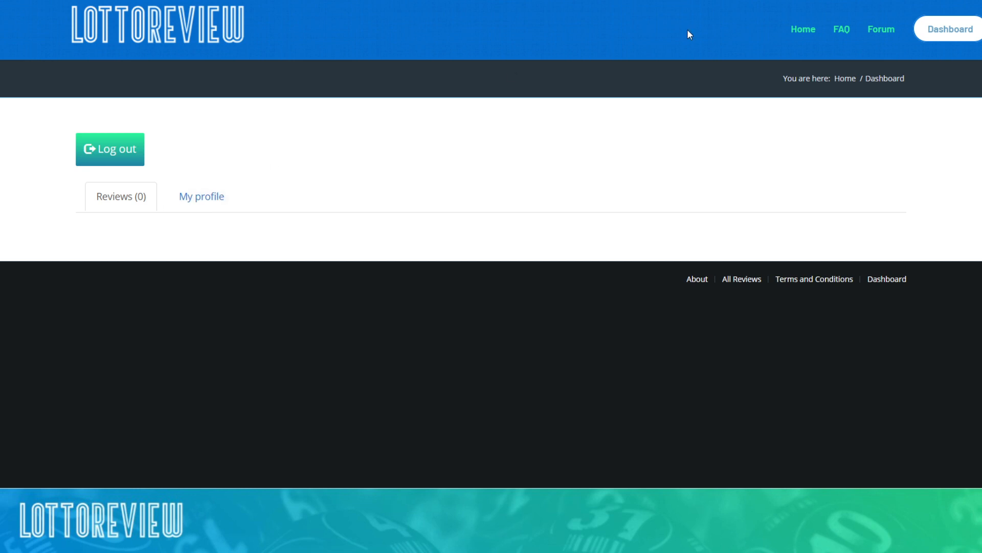
mouse_move(881, 29)
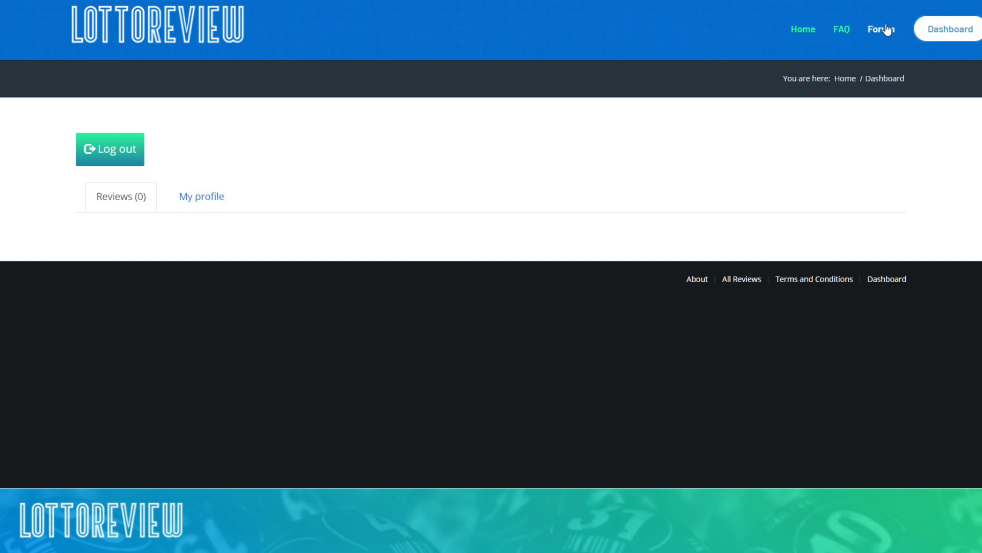
left_click(880, 29)
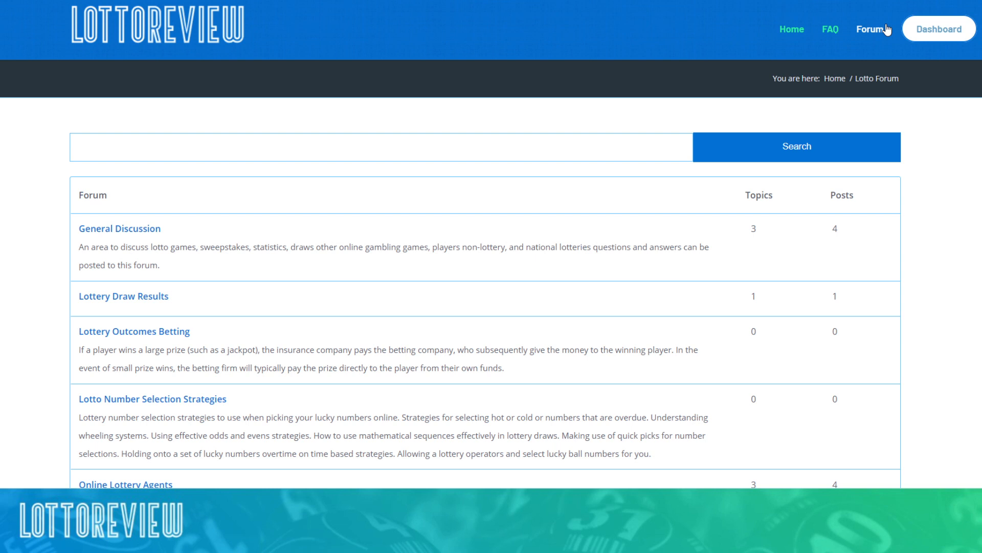
mouse_move(212, 246)
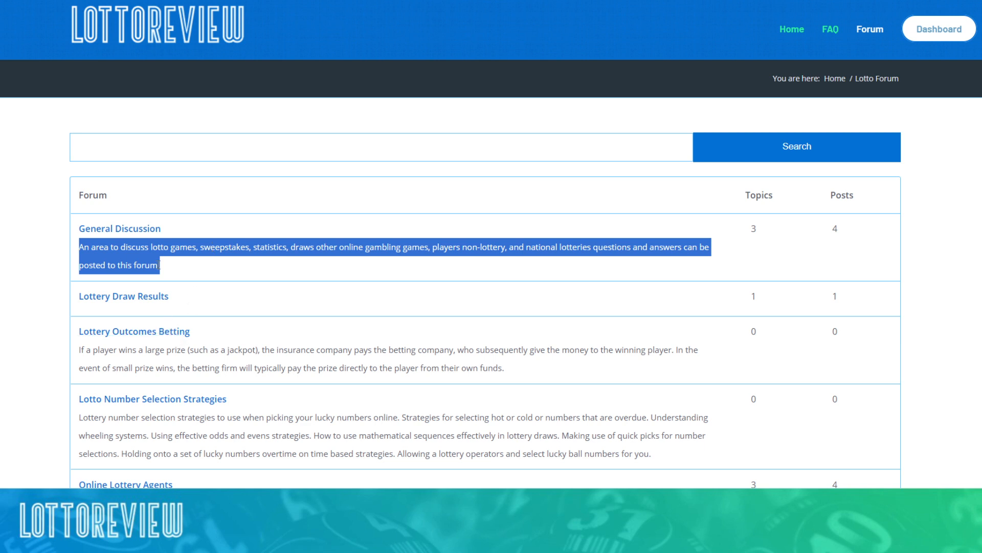
left_click(119, 228)
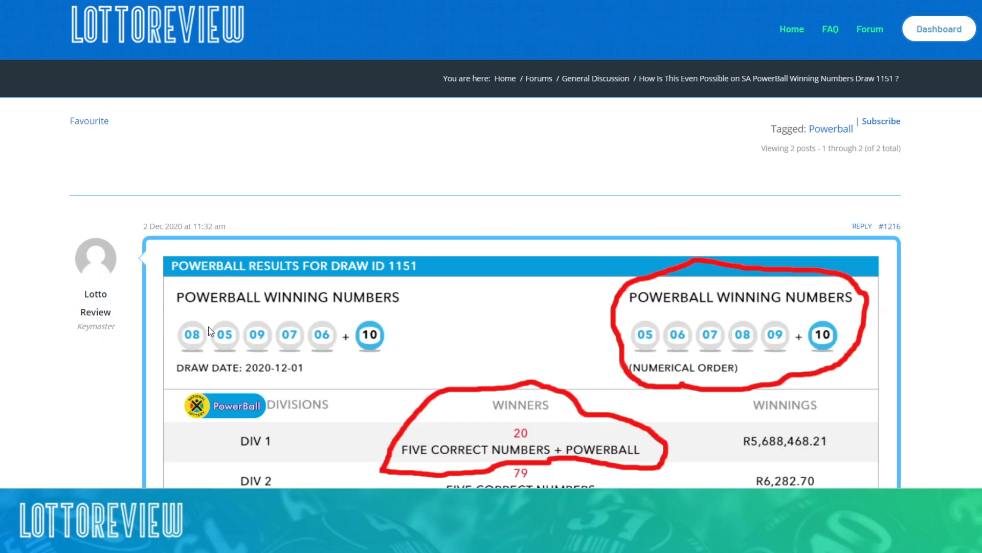
scroll("down", 3)
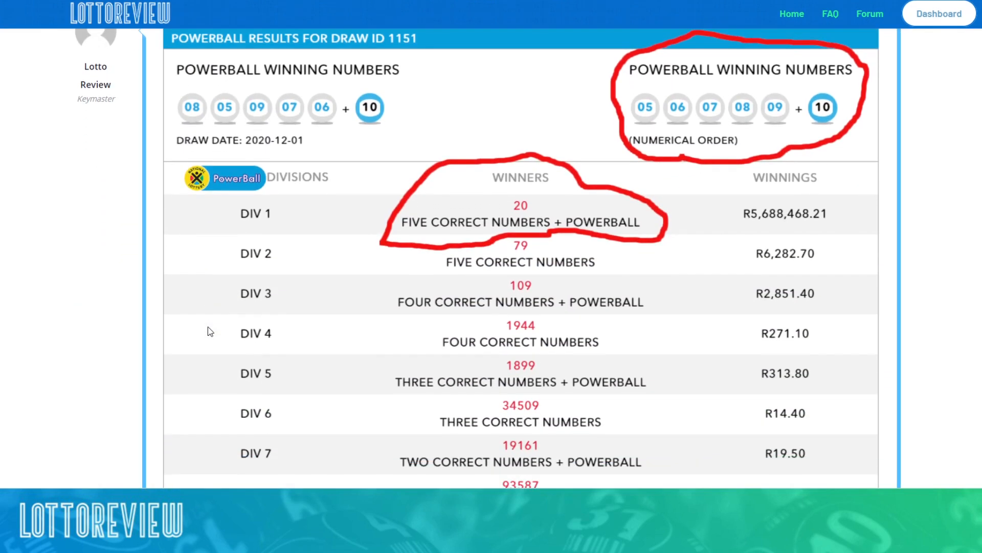
scroll("down", 3)
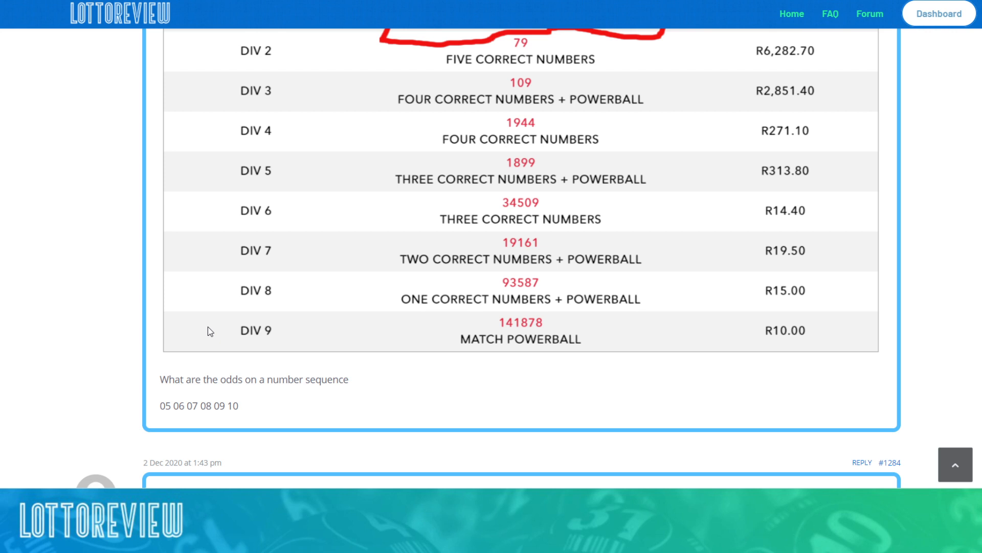
mouse_move(237, 379)
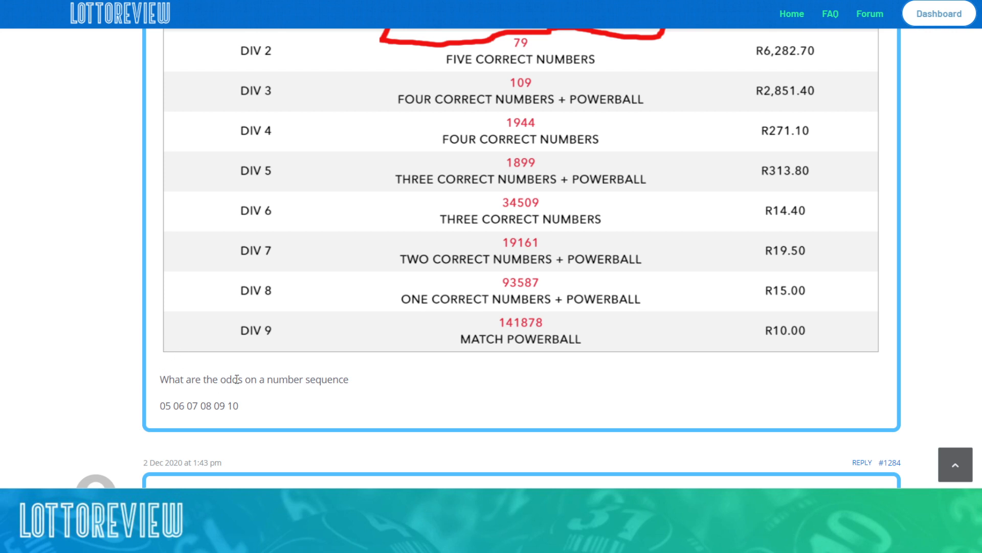
triple_click(254, 379)
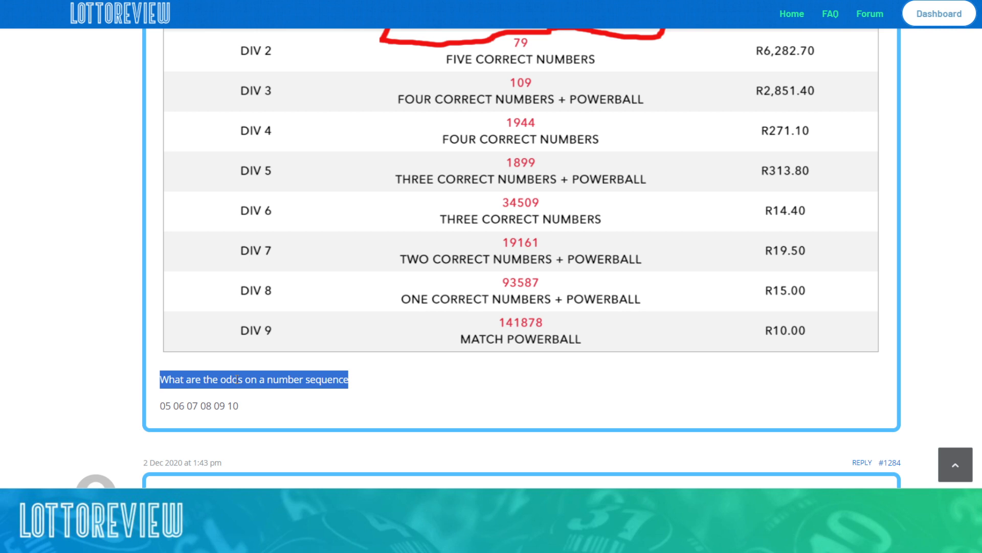
scroll("up", 3)
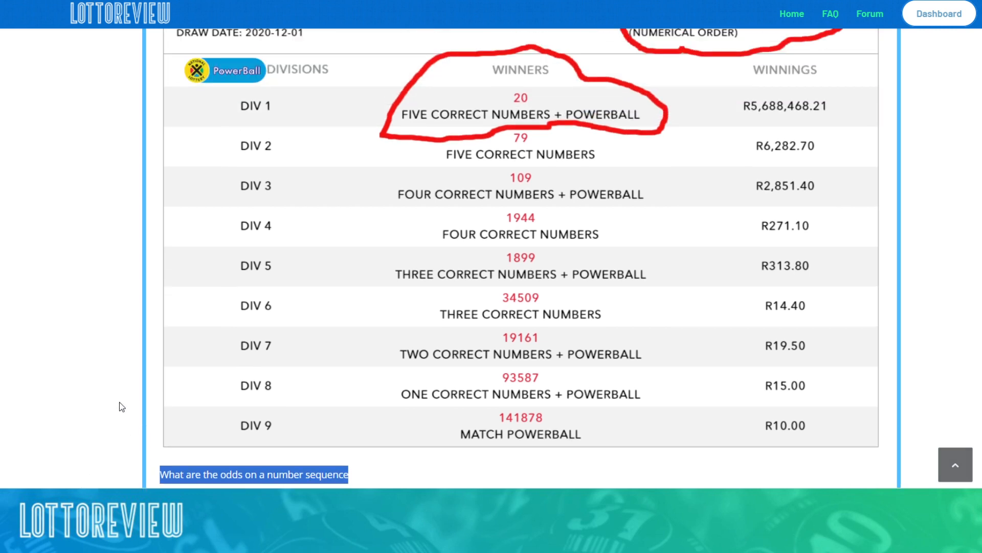
scroll("up", 3)
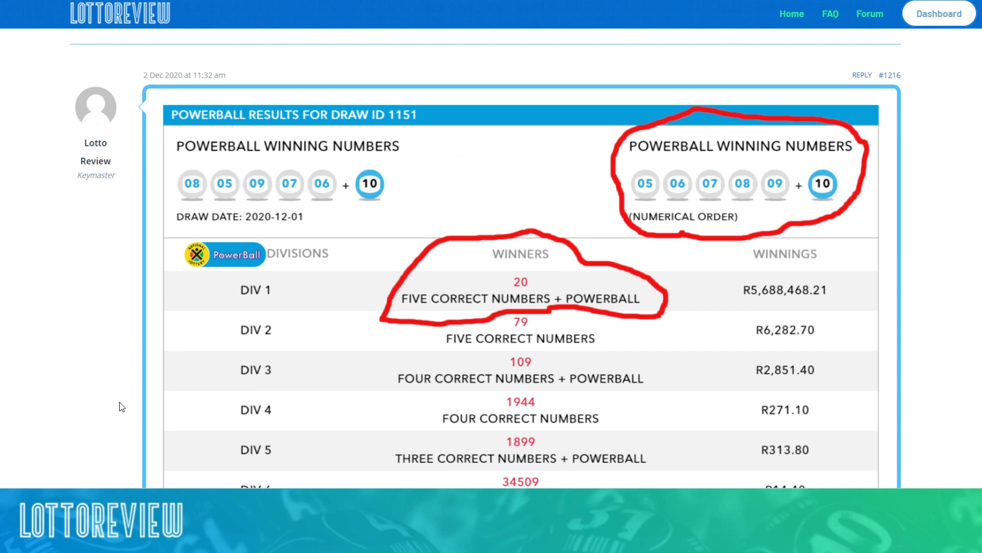
scroll("up", 3)
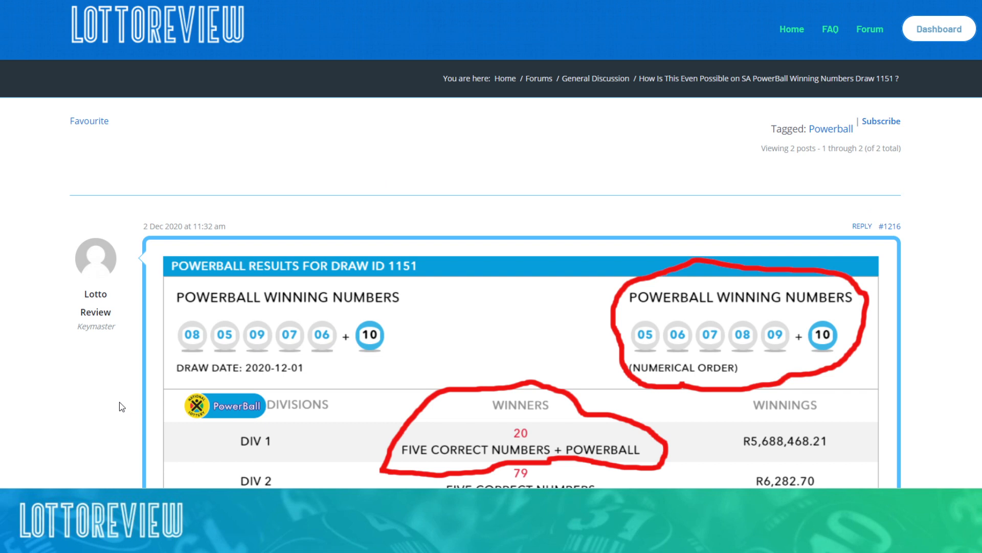
mouse_move(863, 82)
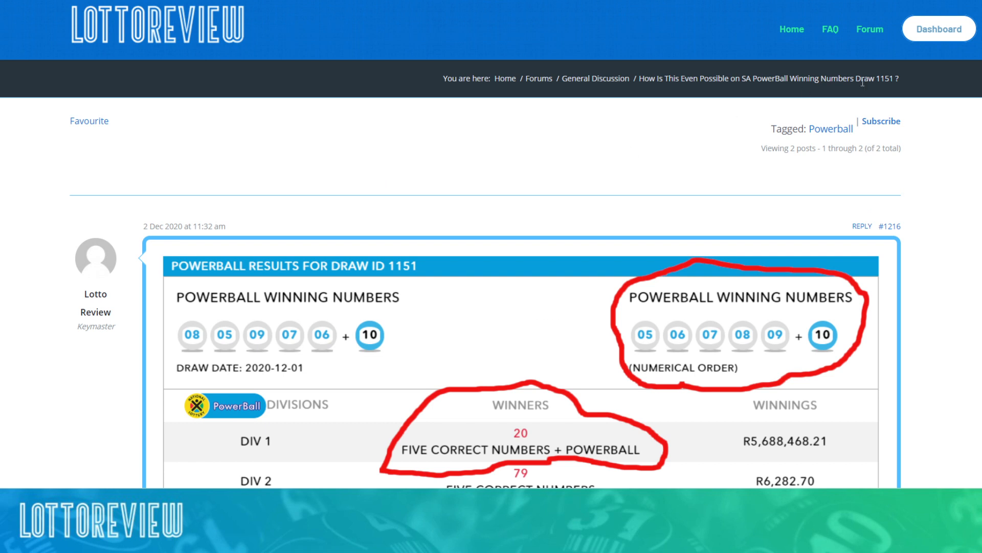
Step: Log out of the account from the dashboard, landing on the sign-in page
left_click(938, 29)
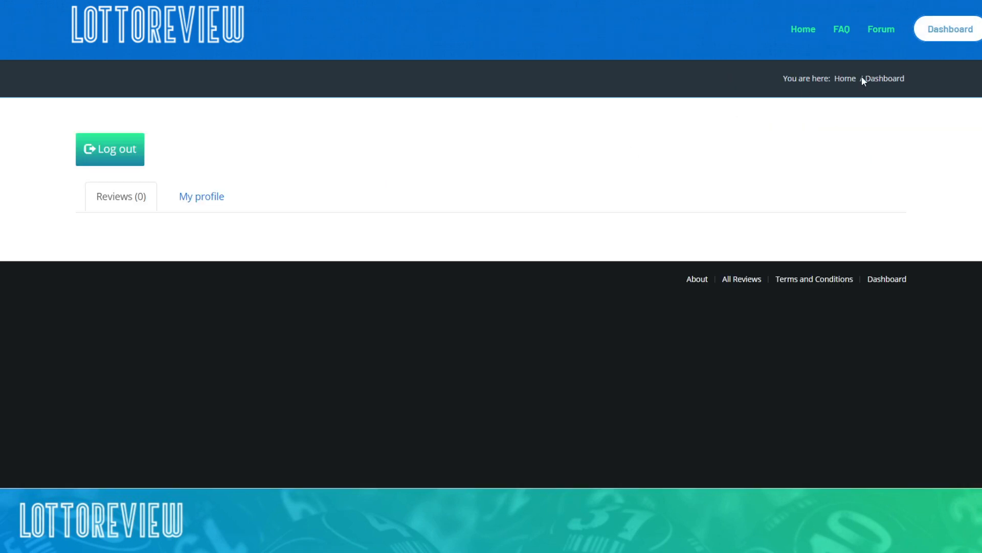
mouse_move(160, 145)
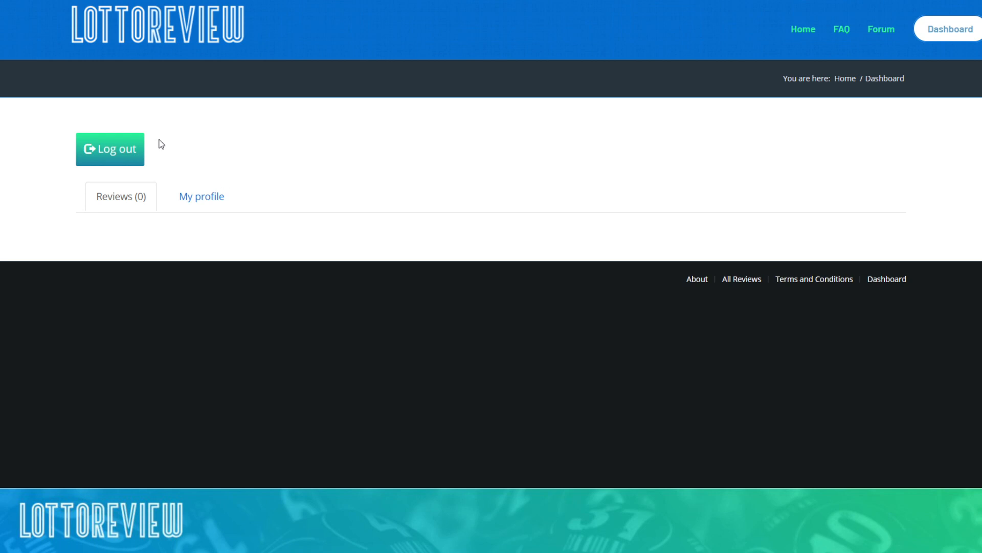
mouse_move(109, 151)
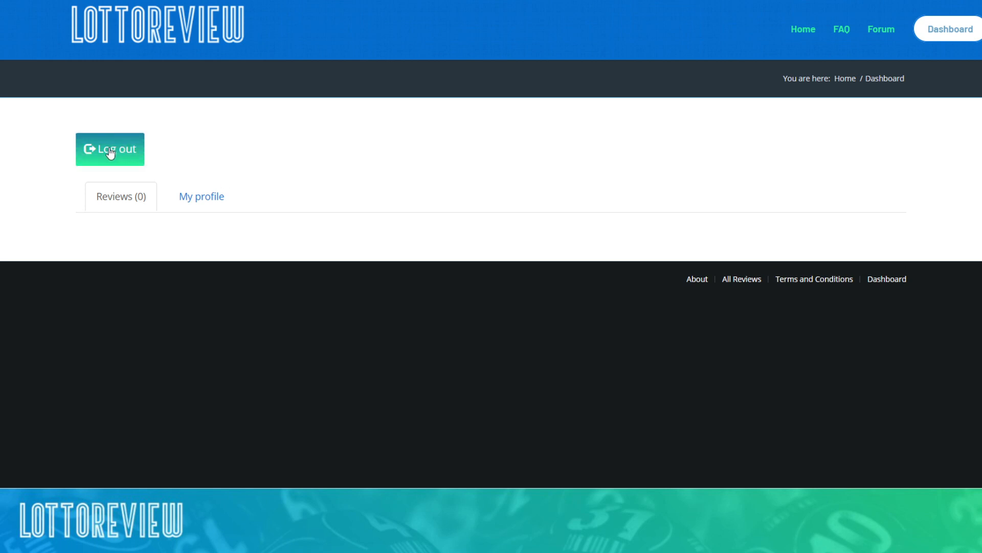
left_click(110, 149)
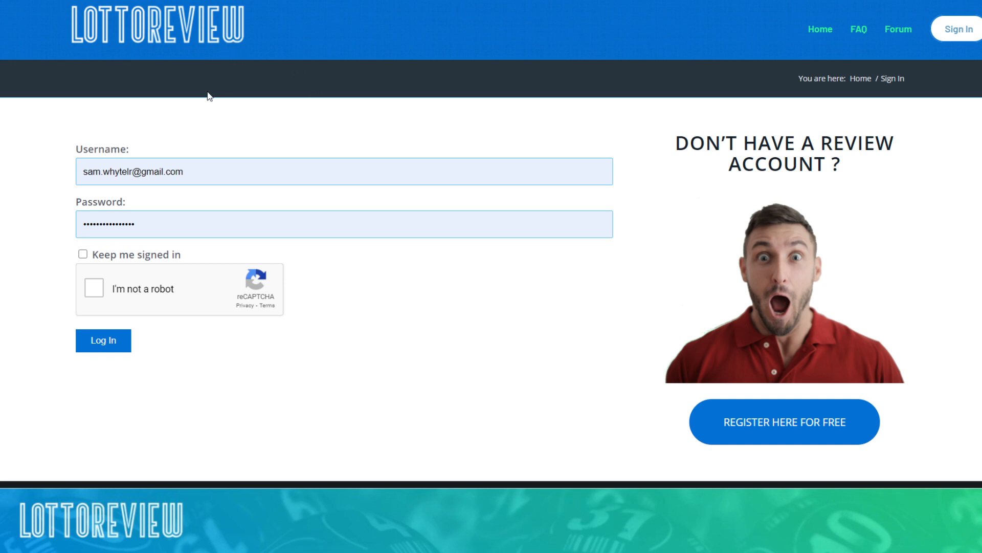
mouse_move(576, 164)
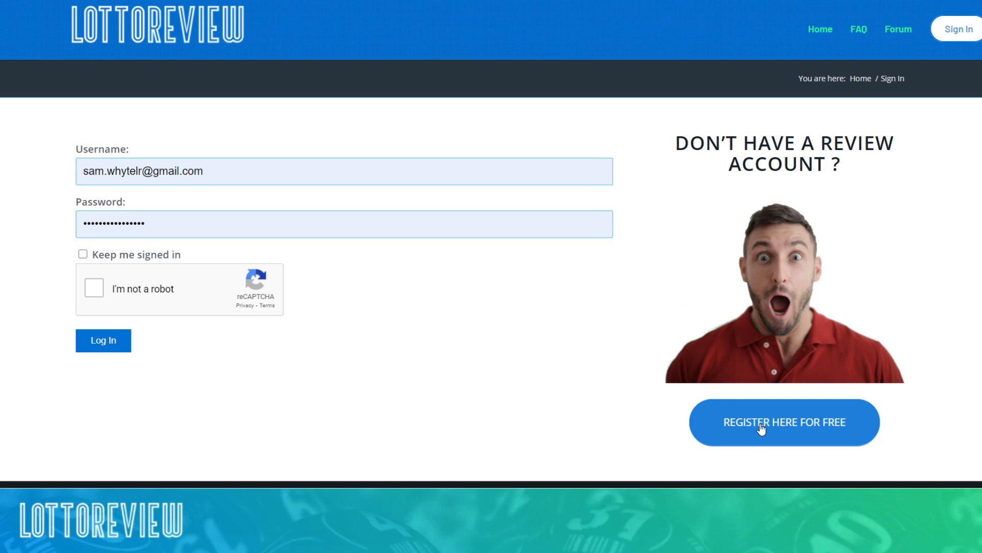
Step: Open the free registration form from the sign-in page, revisiting it once
left_click(784, 421)
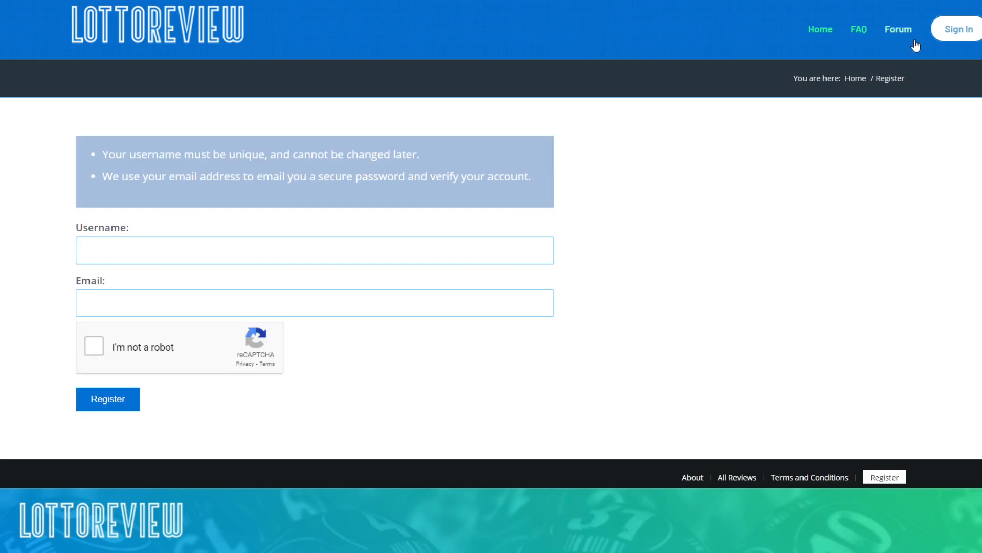
left_click(958, 28)
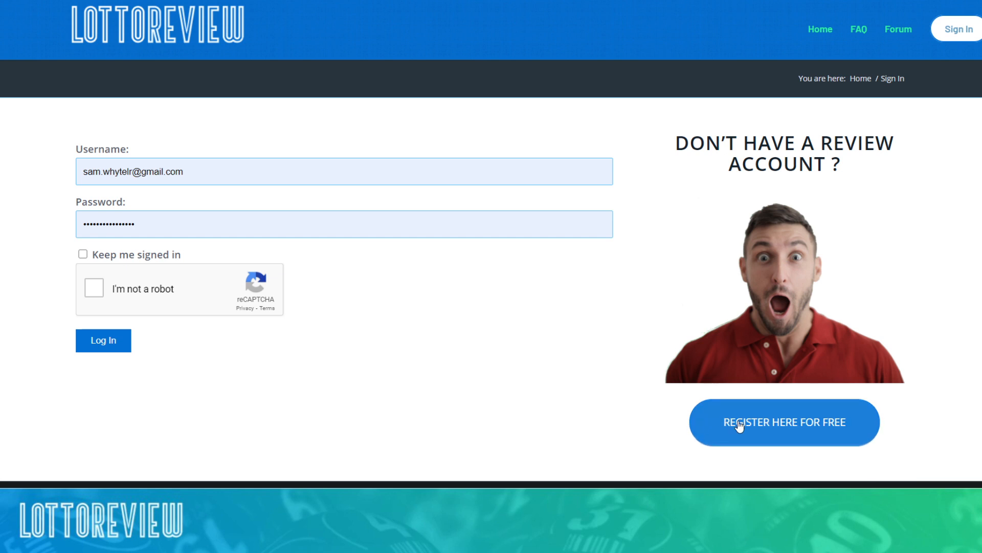
left_click(784, 422)
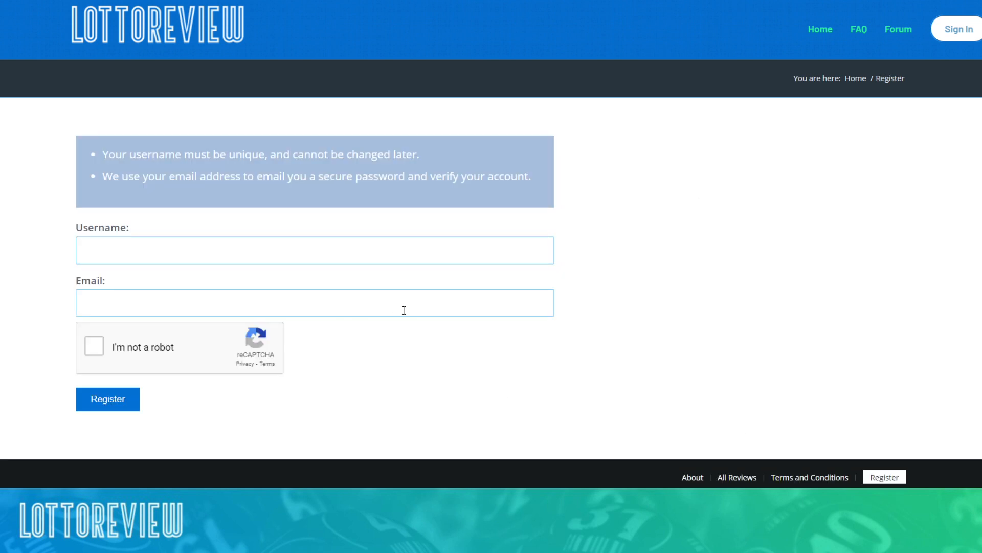
mouse_move(339, 365)
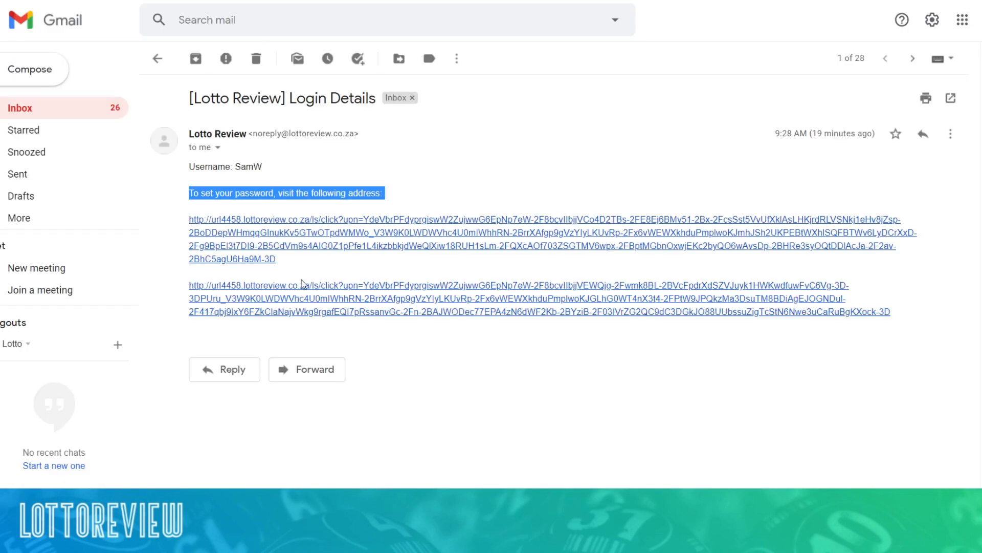
mouse_move(305, 259)
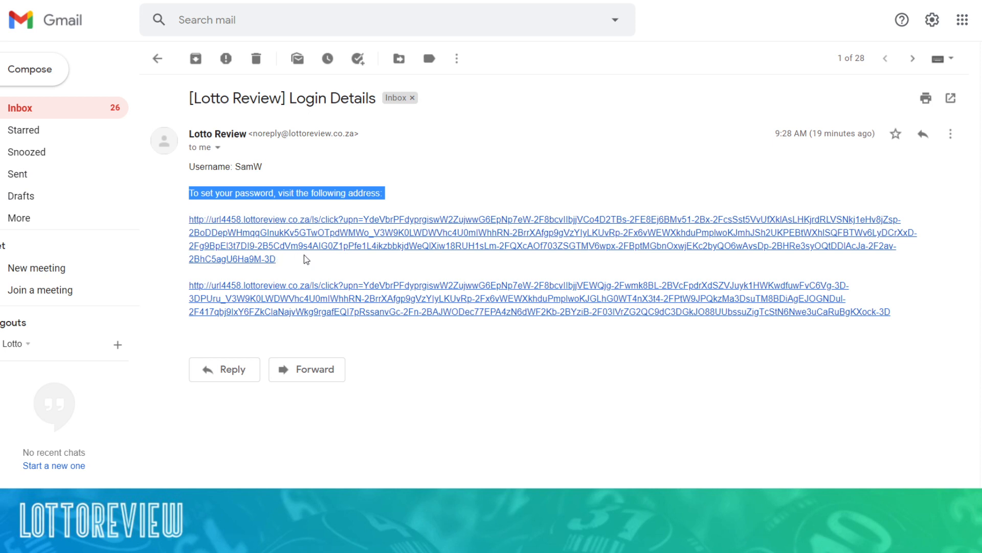
Step: Switch back from the Gmail Login Details email to the LottoReview registration page
key("ctrl+a")
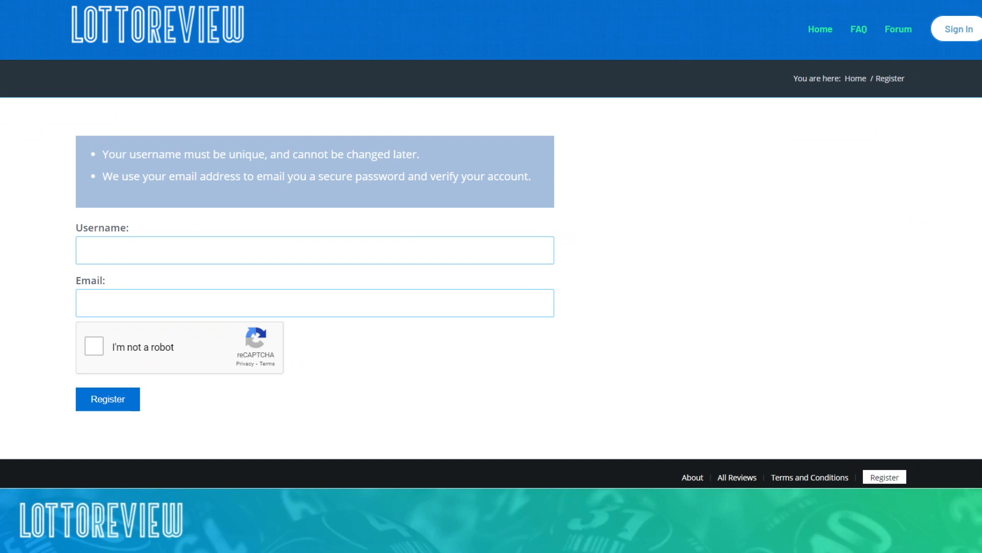
Step: Sign in with Keep me signed in ticked and the reCAPTCHA passed, so the site reports already logged in
left_click(314, 250)
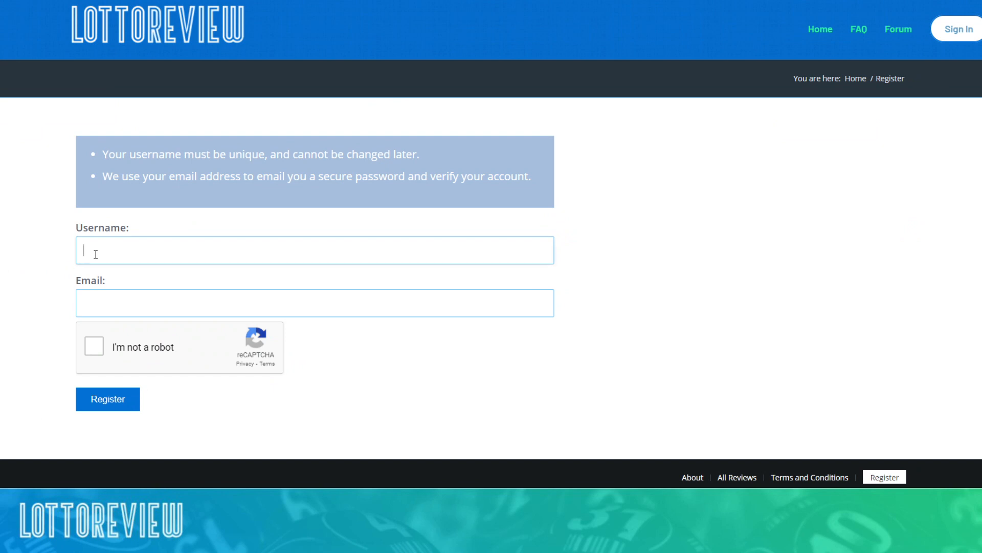
mouse_move(957, 28)
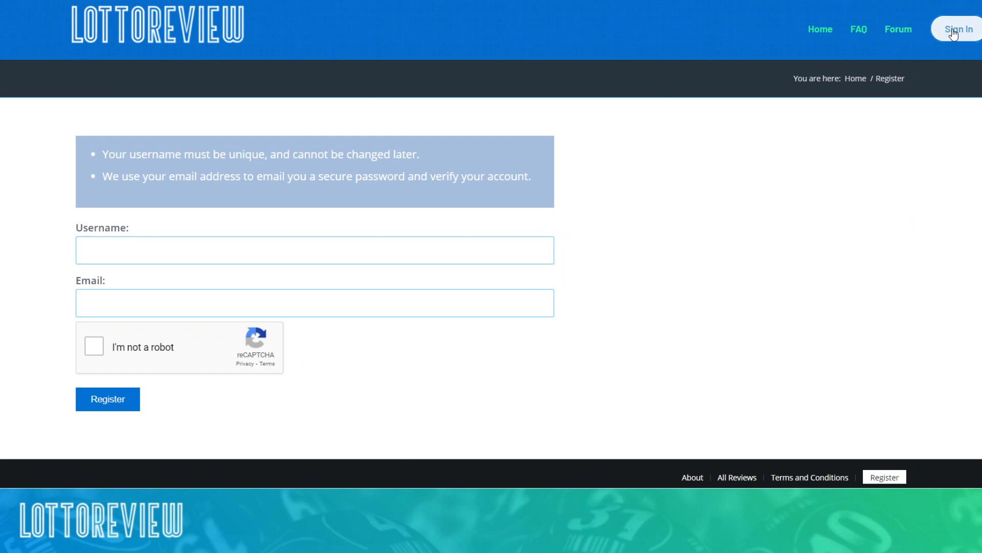
left_click(958, 29)
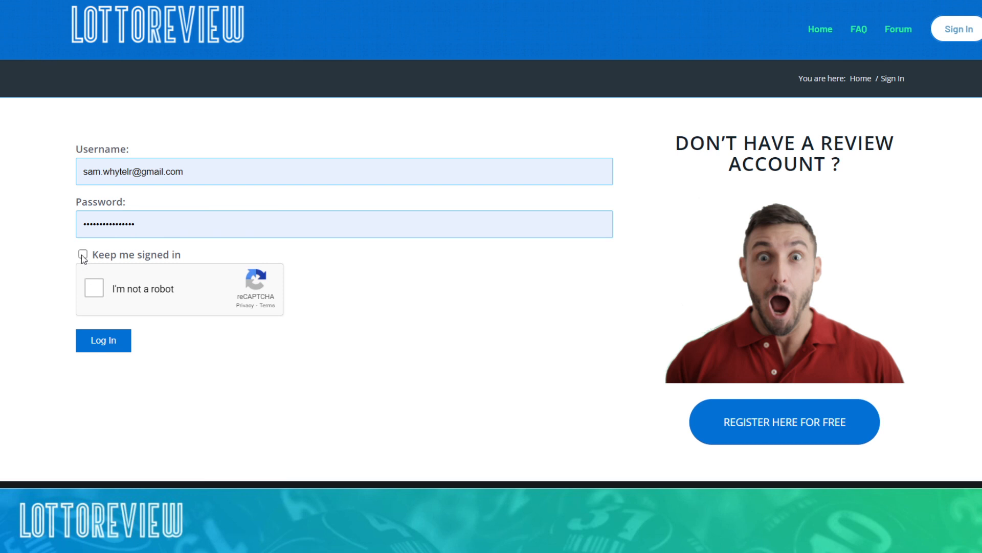
left_click(82, 253)
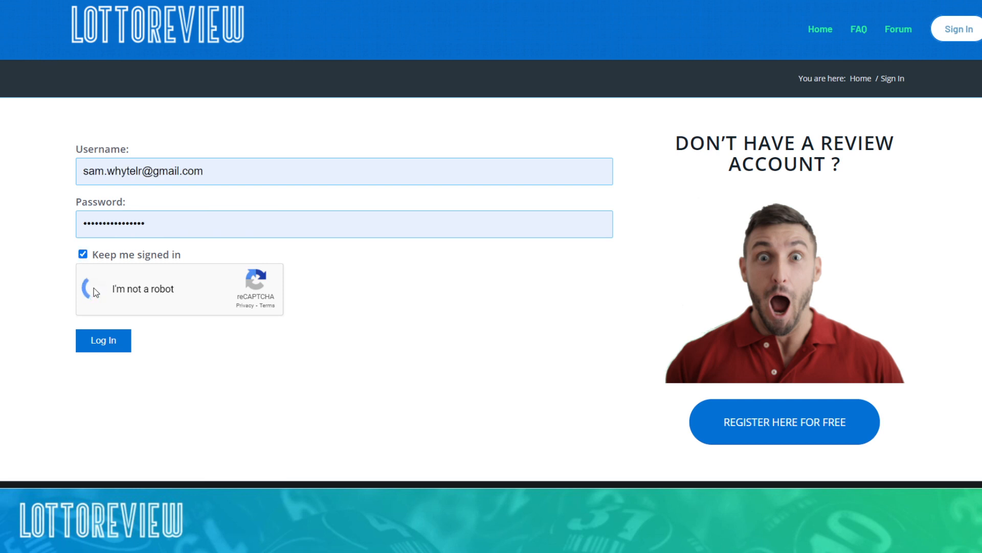
left_click(94, 289)
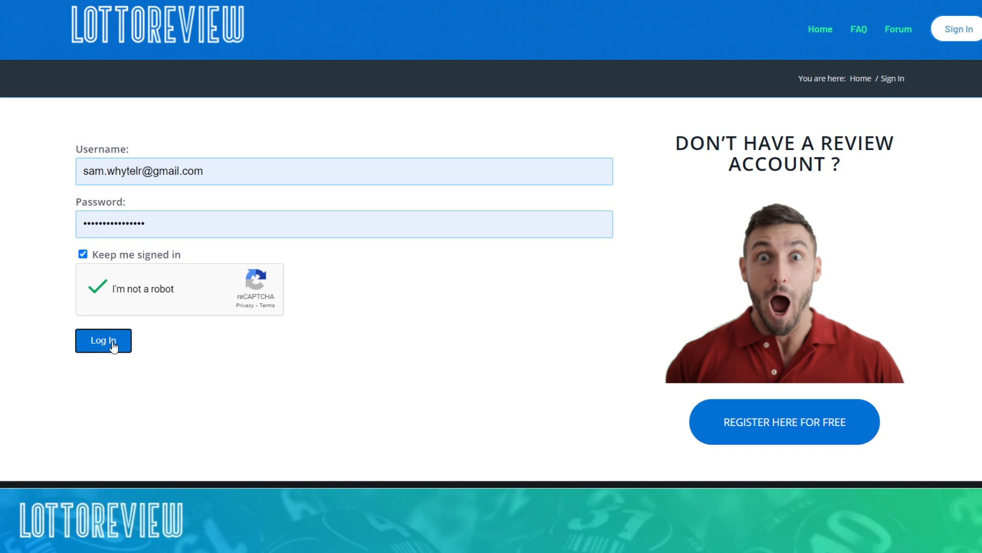
left_click(102, 340)
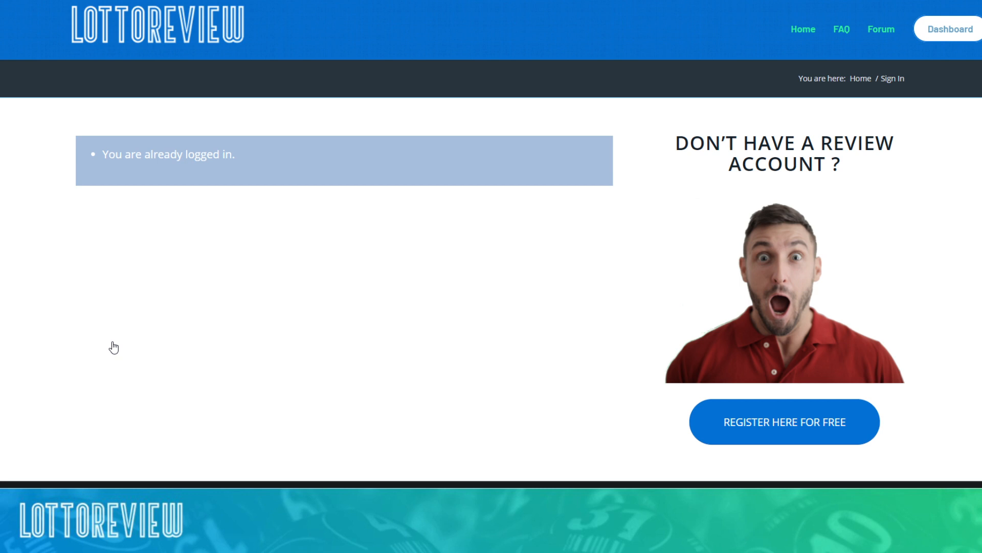
mouse_move(881, 29)
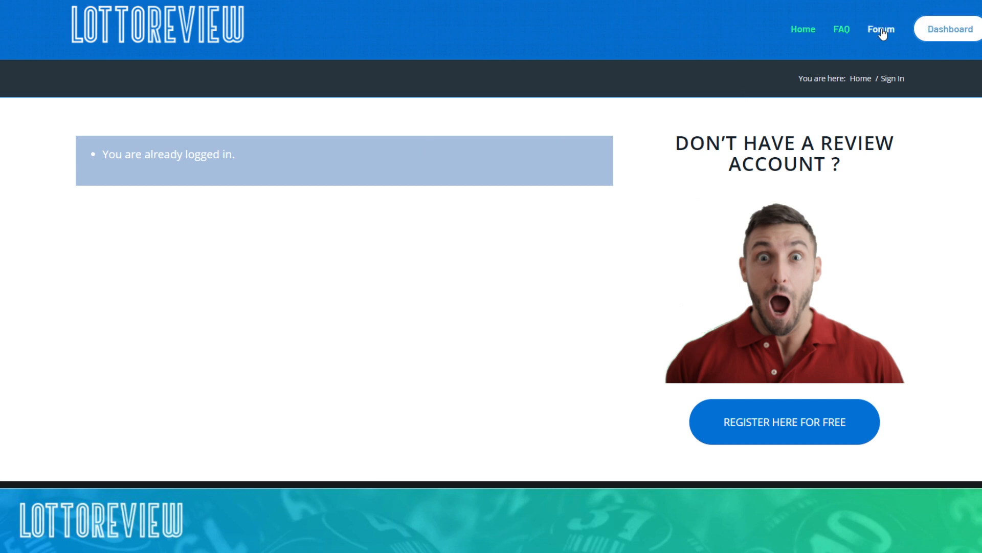
Step: From the home page's Featured Lottery Betting Websites, open the LottoStar.co.za review page
left_click(880, 28)
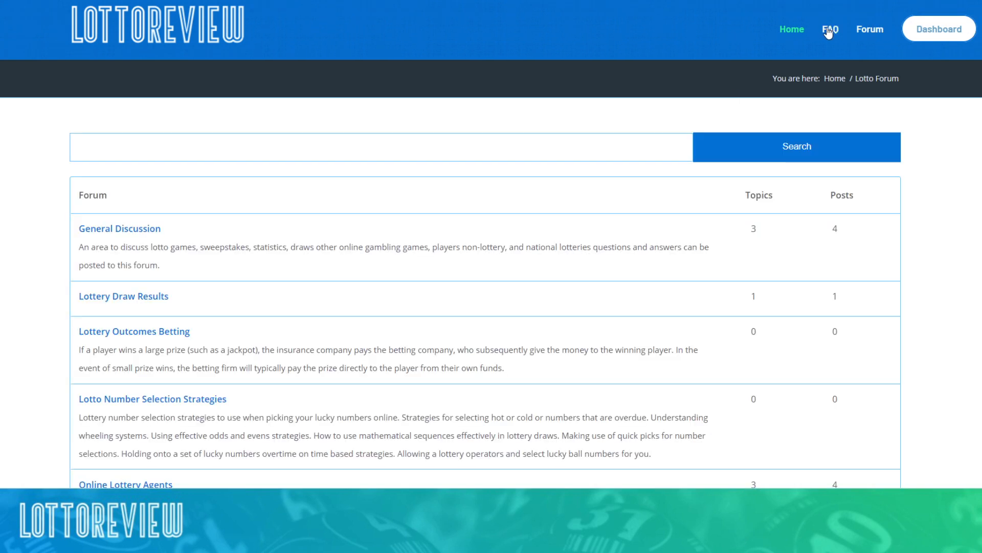
mouse_move(791, 29)
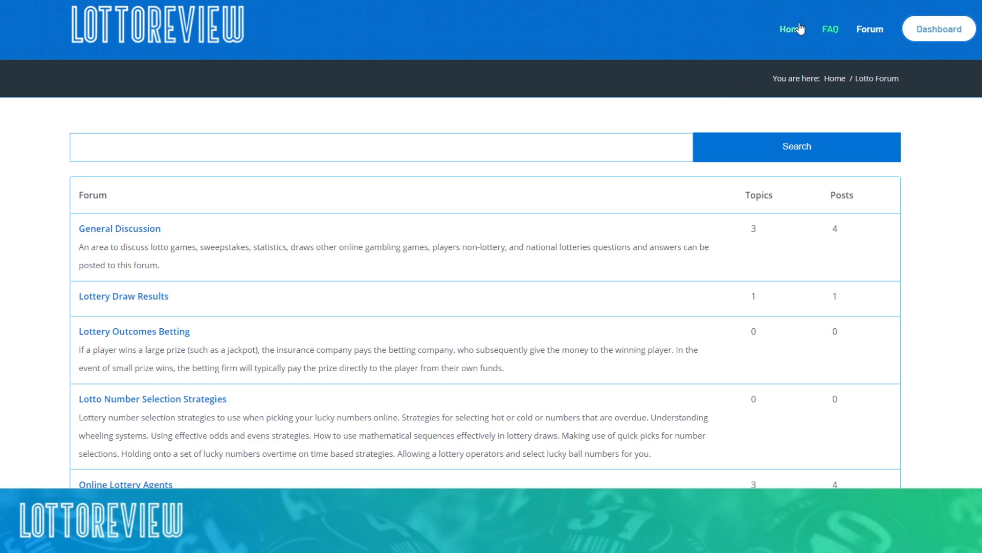
left_click(791, 29)
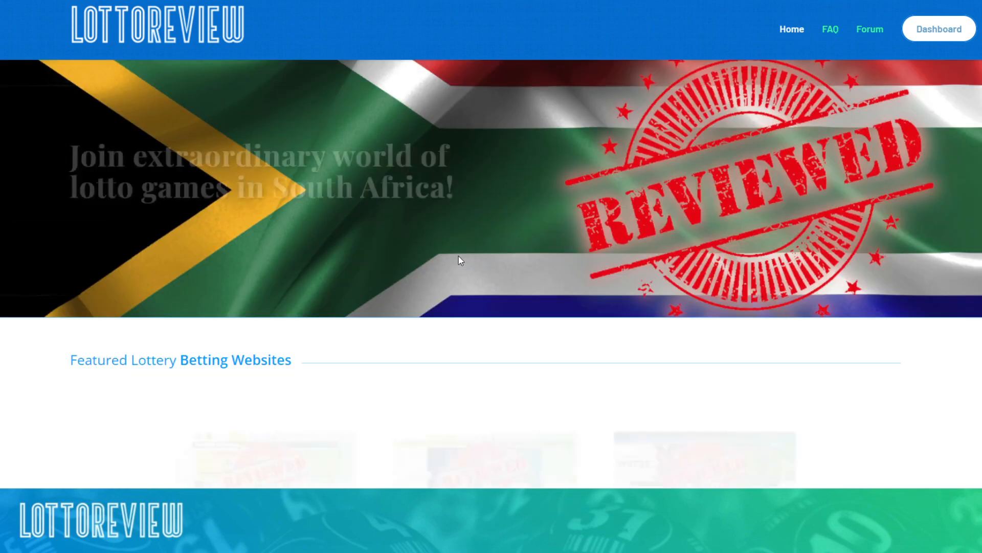
scroll("down", 3)
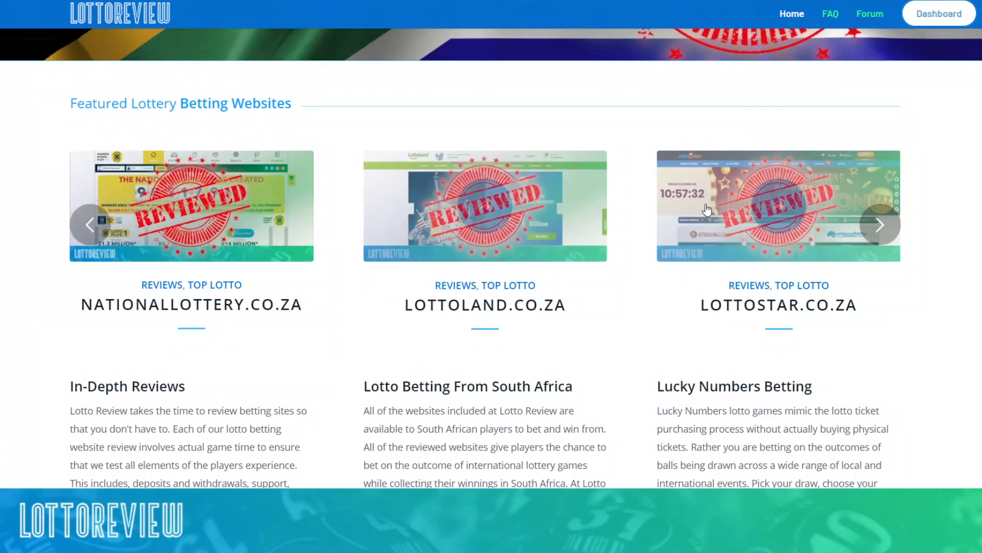
left_click(879, 224)
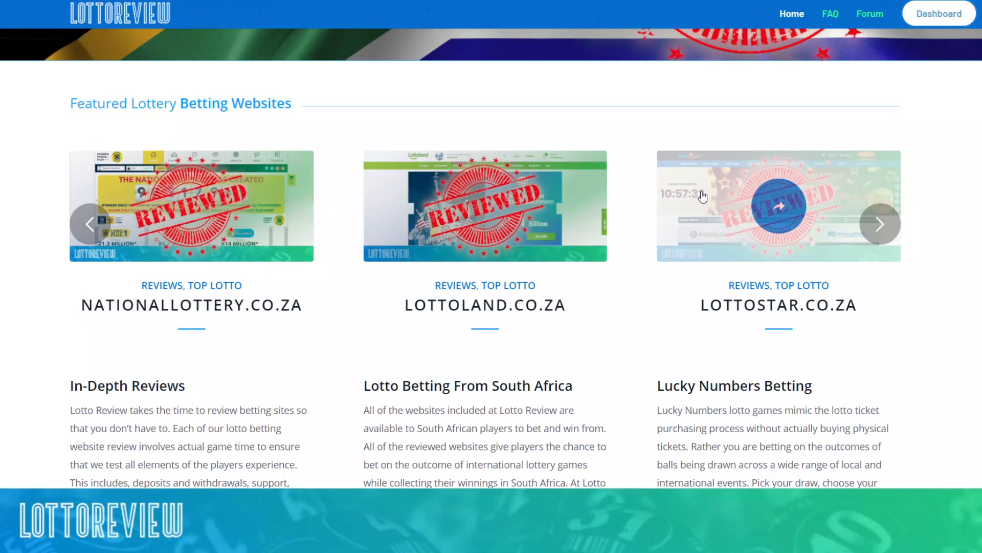
left_click(778, 204)
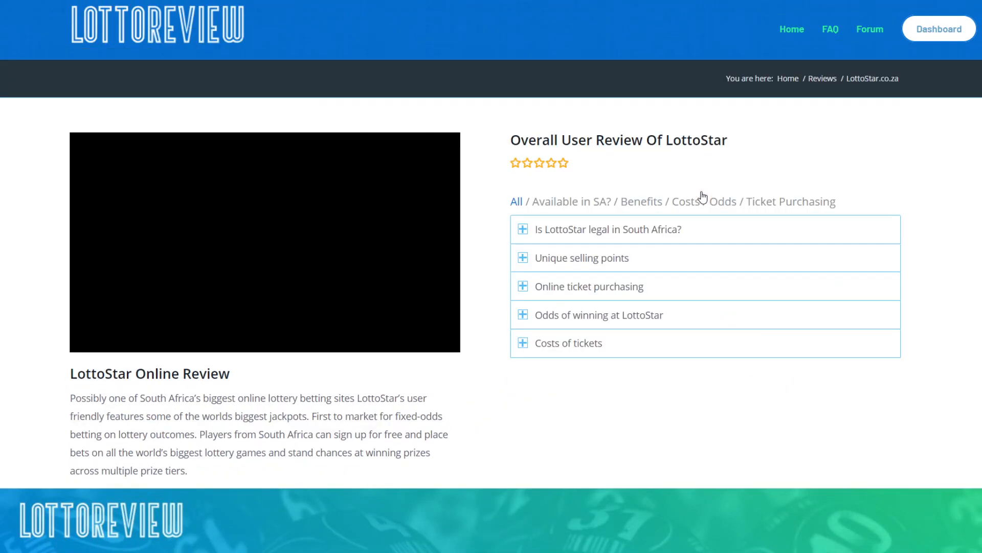
scroll("down", 3)
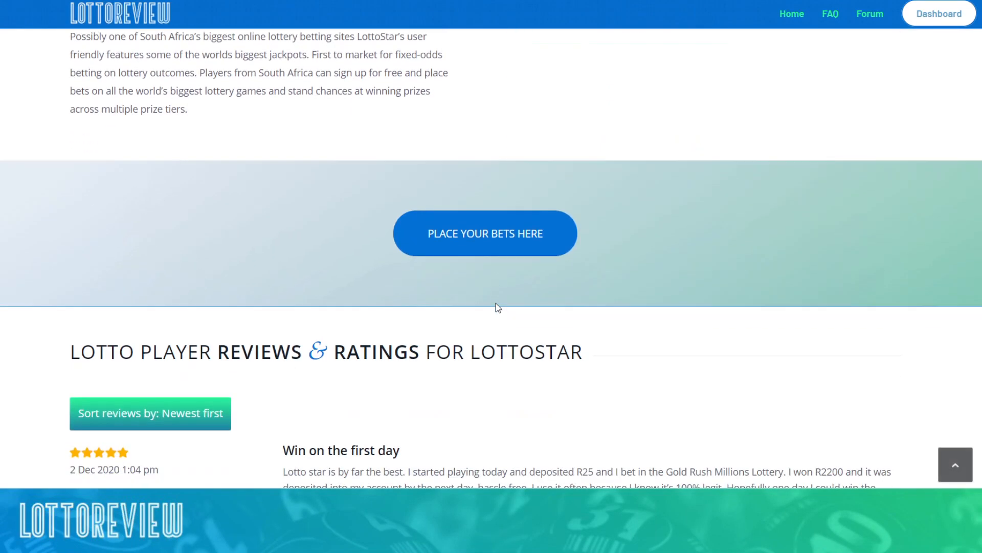
scroll("down", 3)
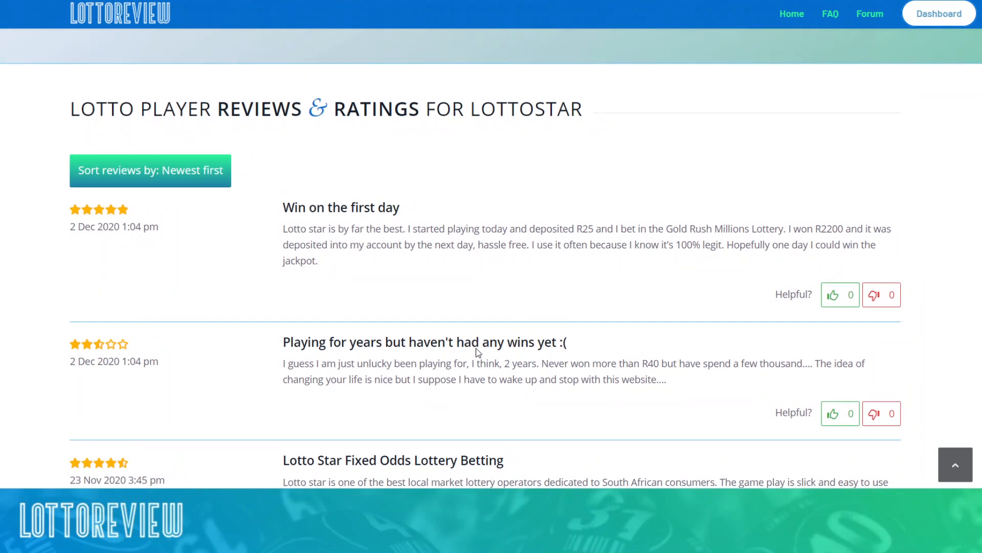
scroll("up", 3)
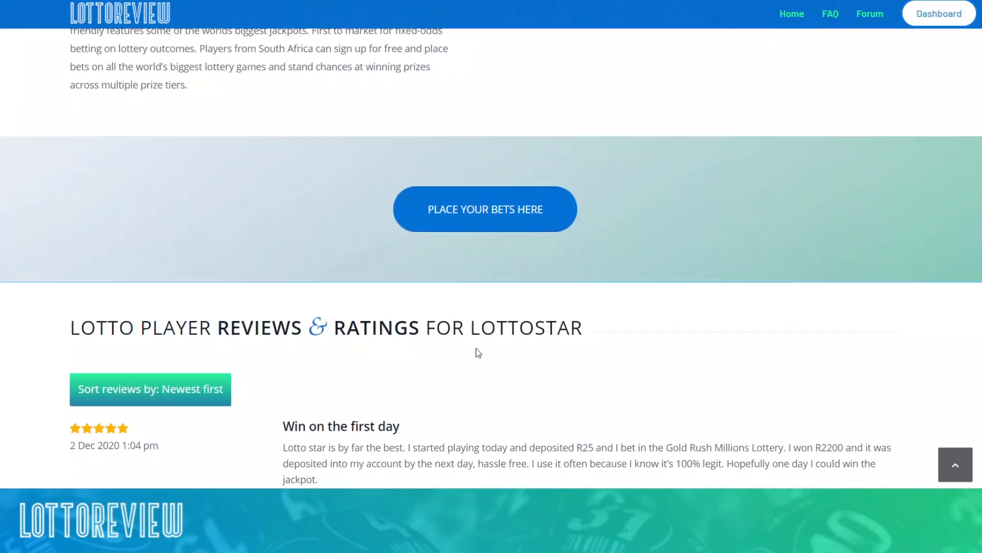
scroll("down", 3)
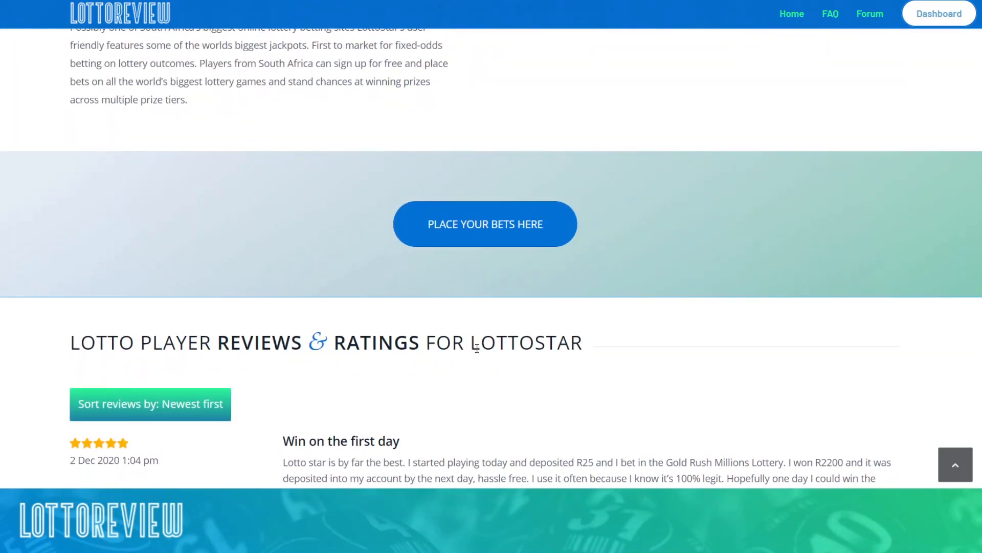
scroll("up", 3)
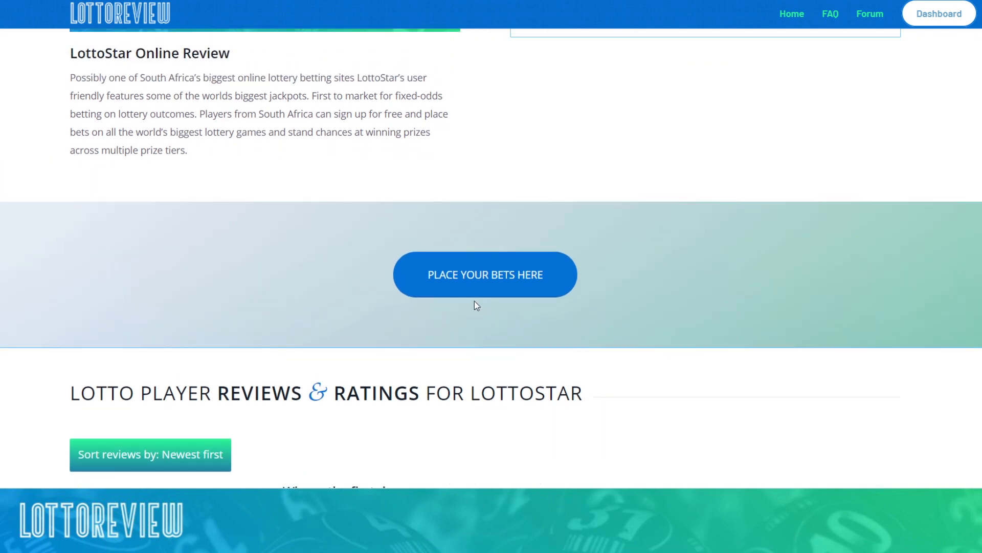
mouse_move(482, 277)
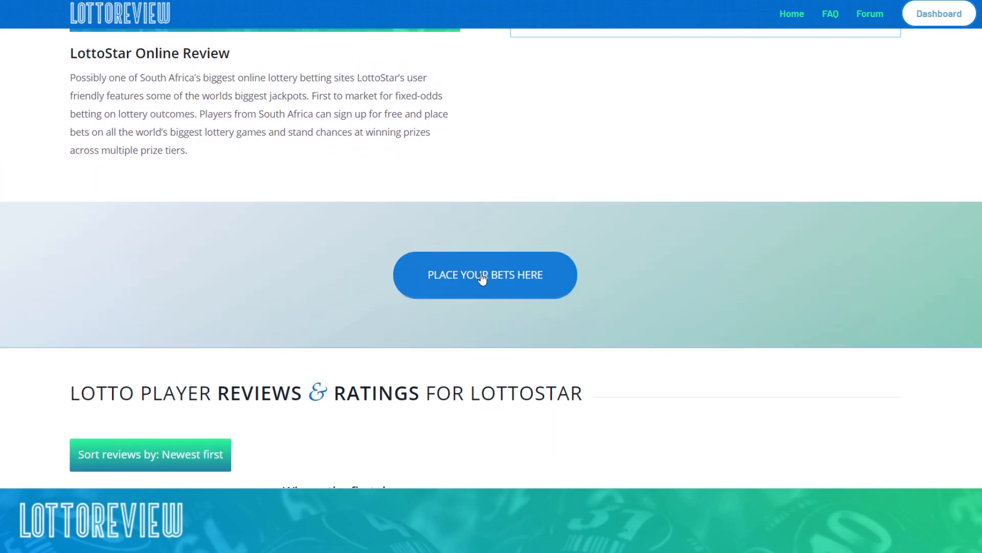
left_click(484, 274)
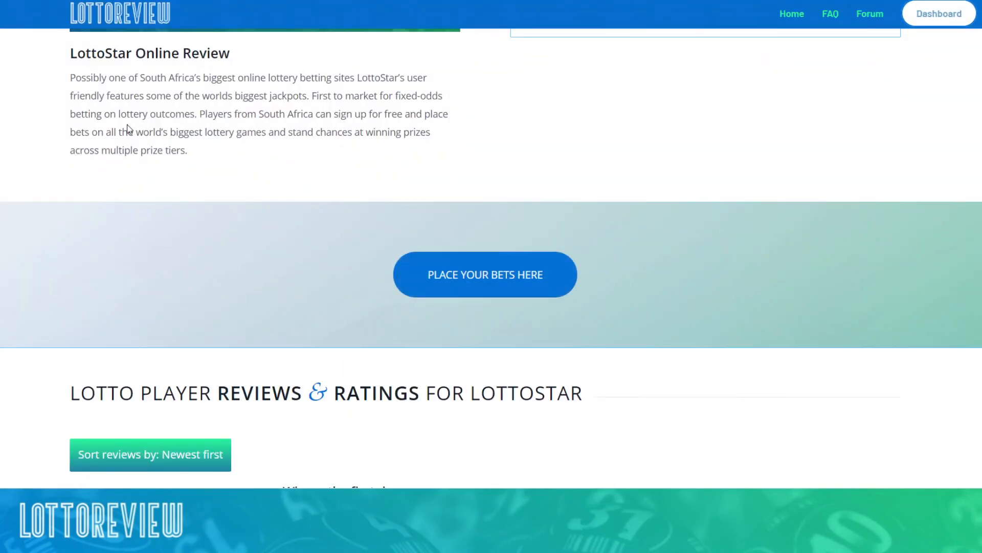
mouse_move(428, 231)
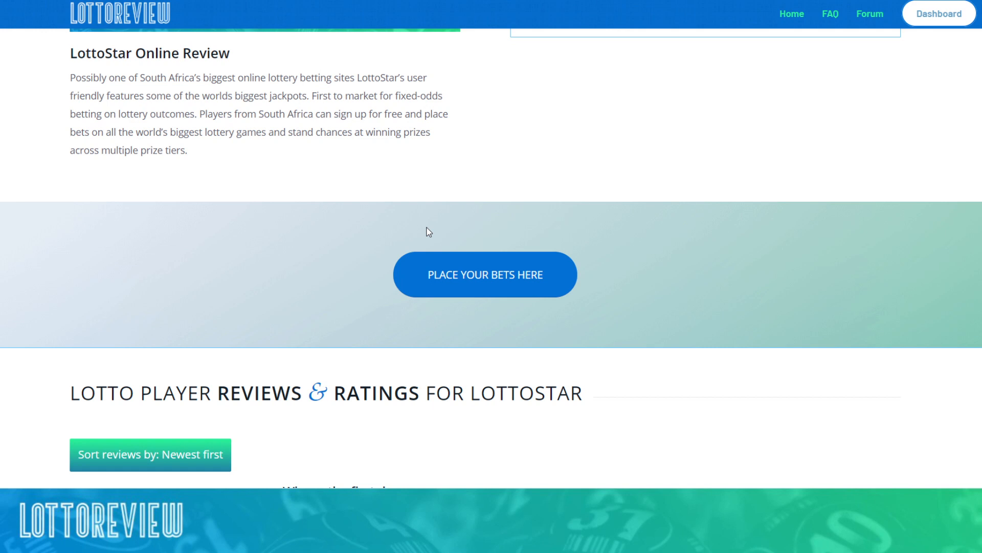
mouse_move(453, 283)
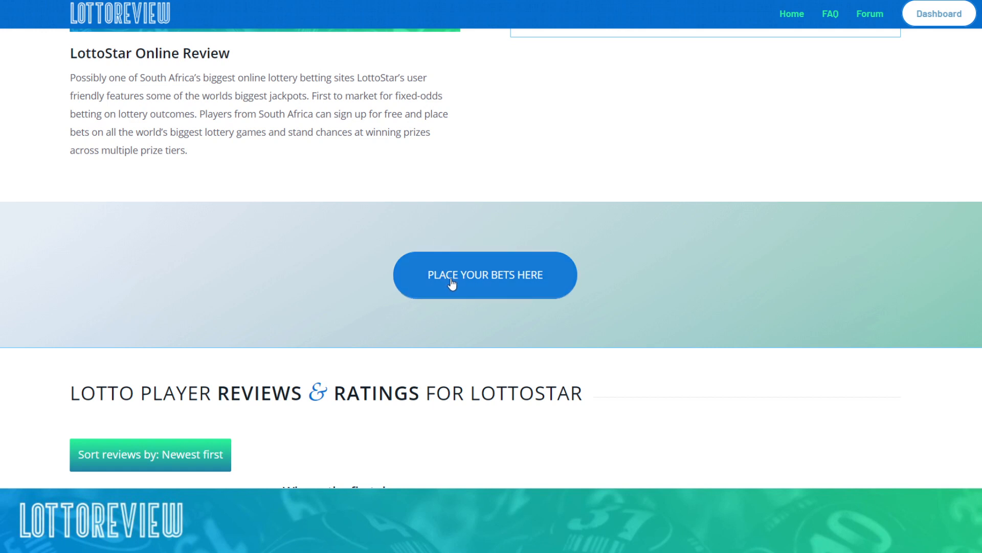
mouse_move(426, 390)
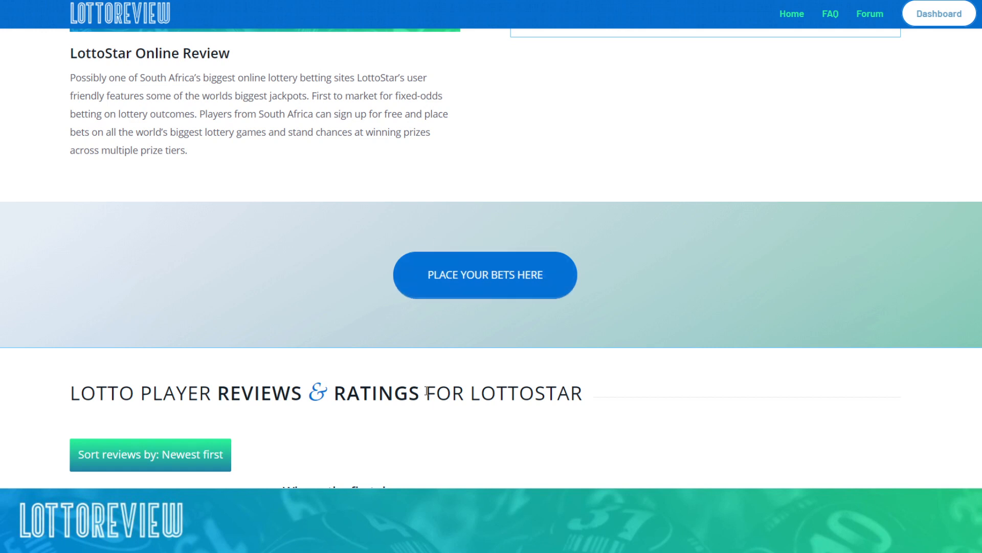
scroll("down", 3)
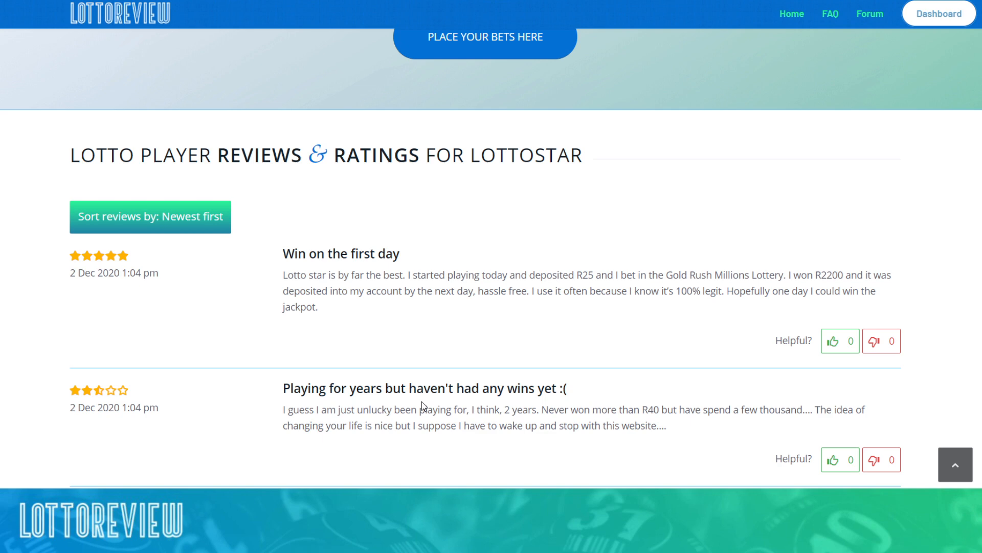
scroll("up", 3)
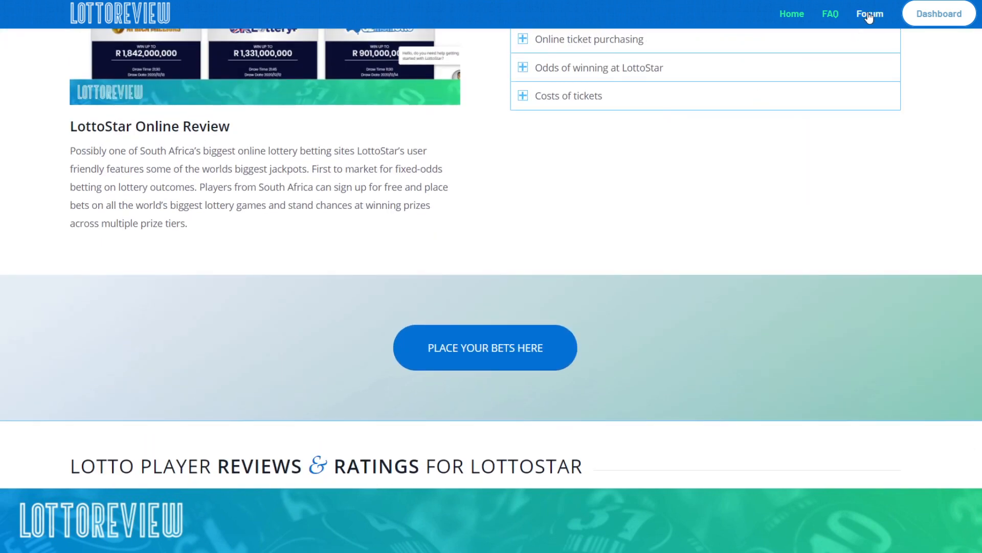
Step: Browse the Lotto Forum's discussion categories, then return to the home page
left_click(869, 13)
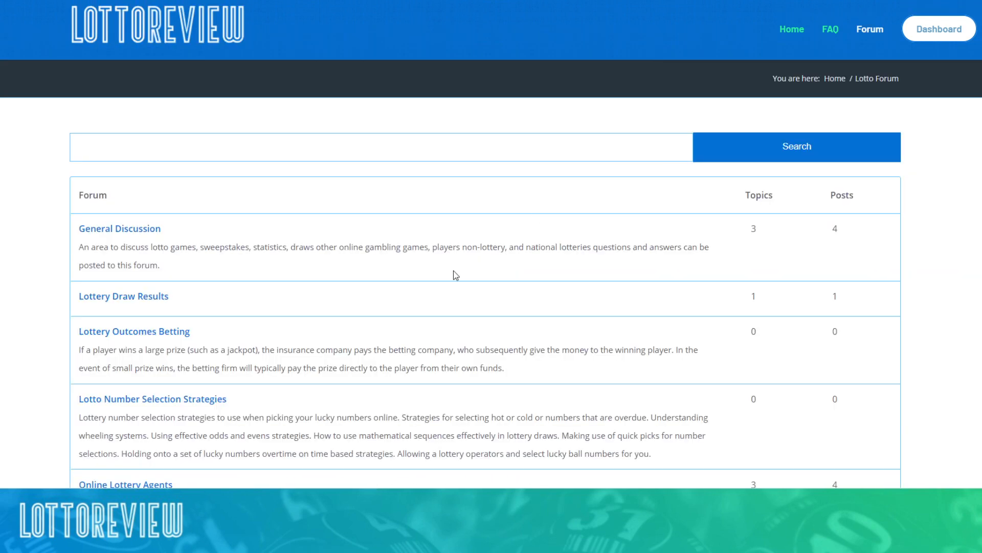
mouse_move(209, 244)
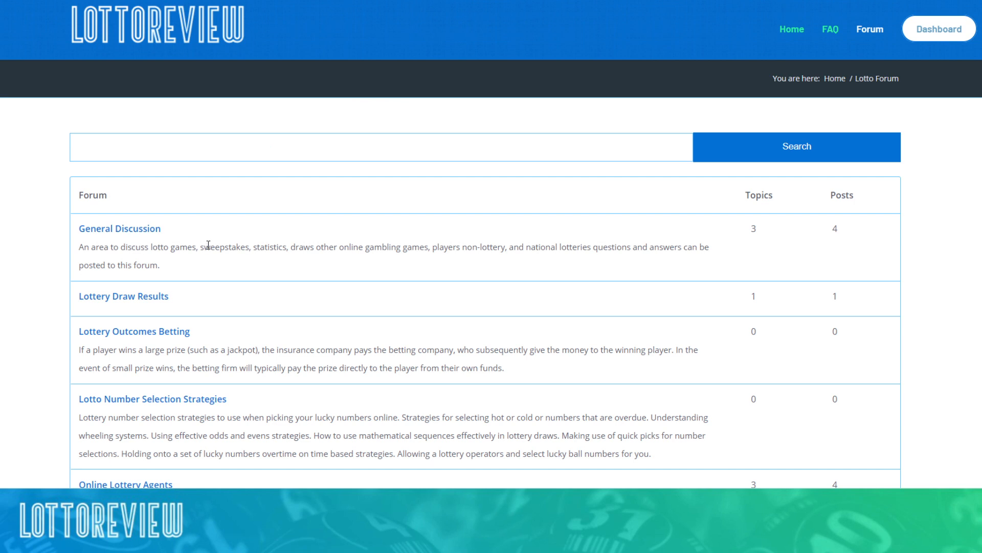
mouse_move(240, 227)
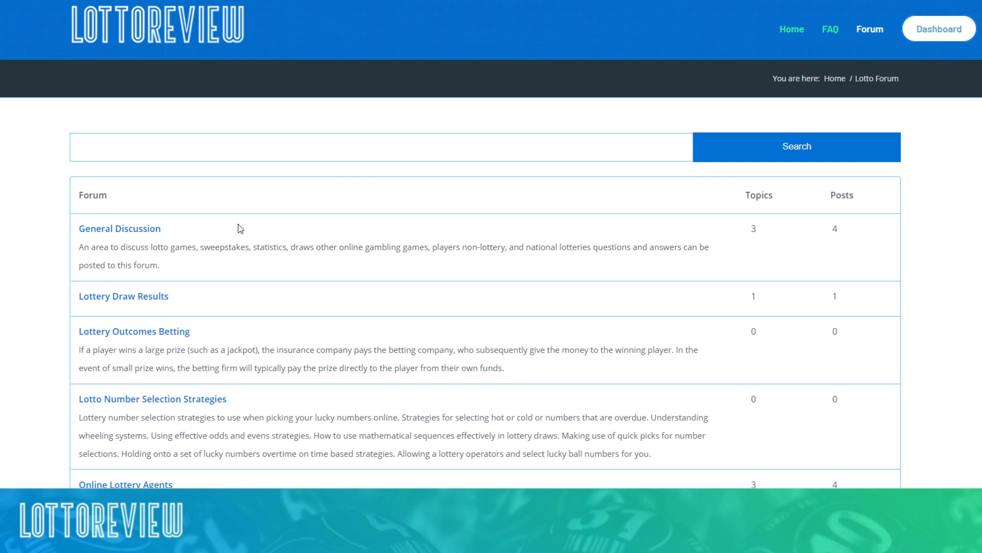
mouse_move(950, 51)
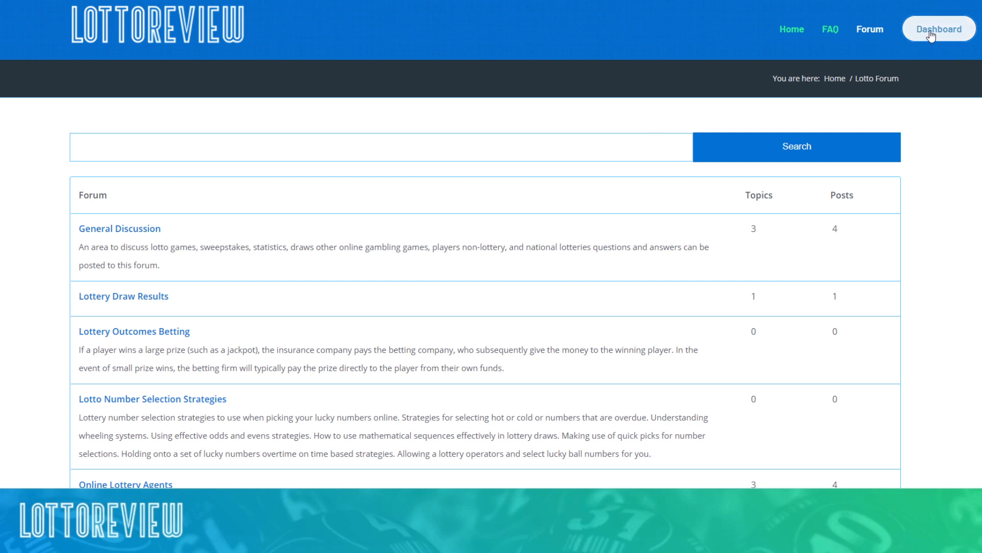
mouse_move(211, 39)
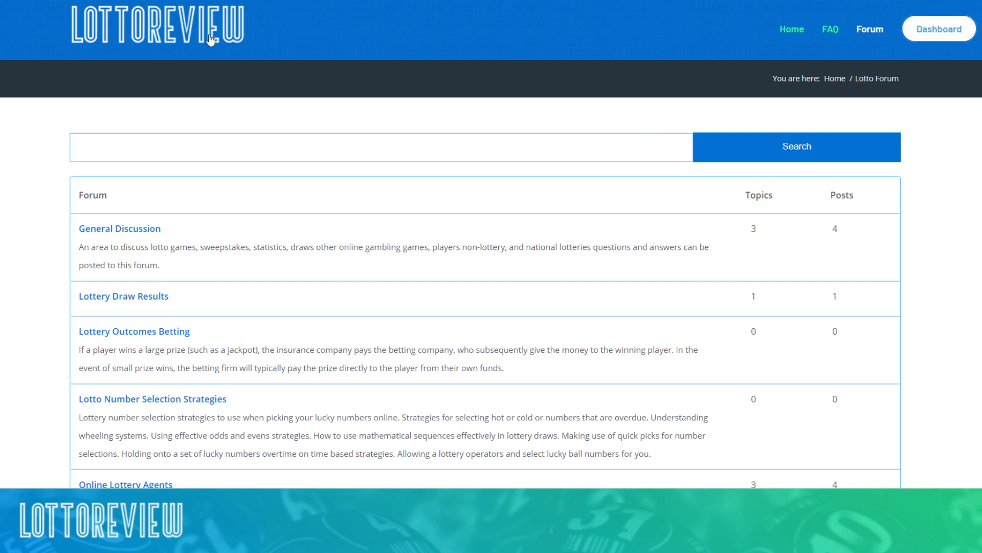
left_click(790, 29)
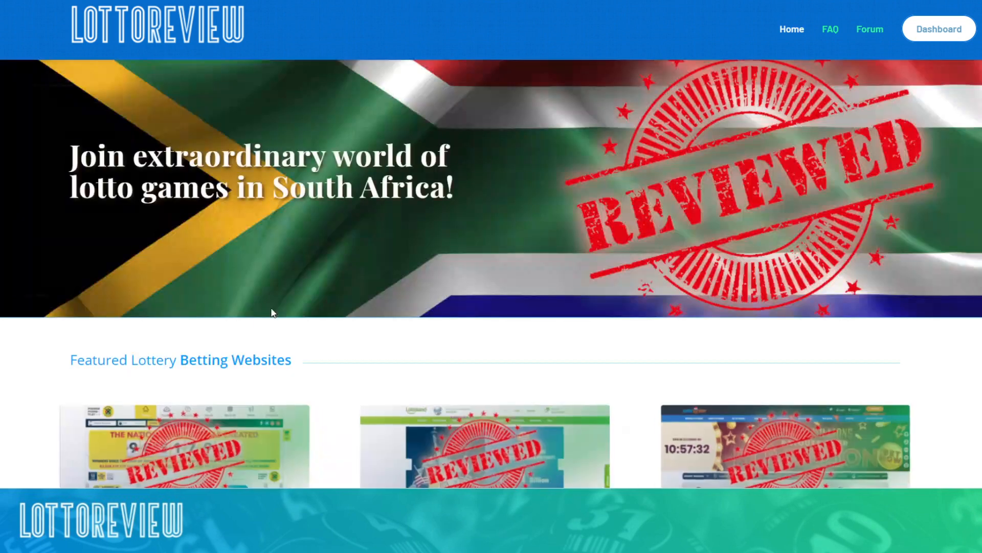
Step: Reopen the LottoStar.co.za review and scroll down to its player reviews and Add Review option
scroll("down", 3)
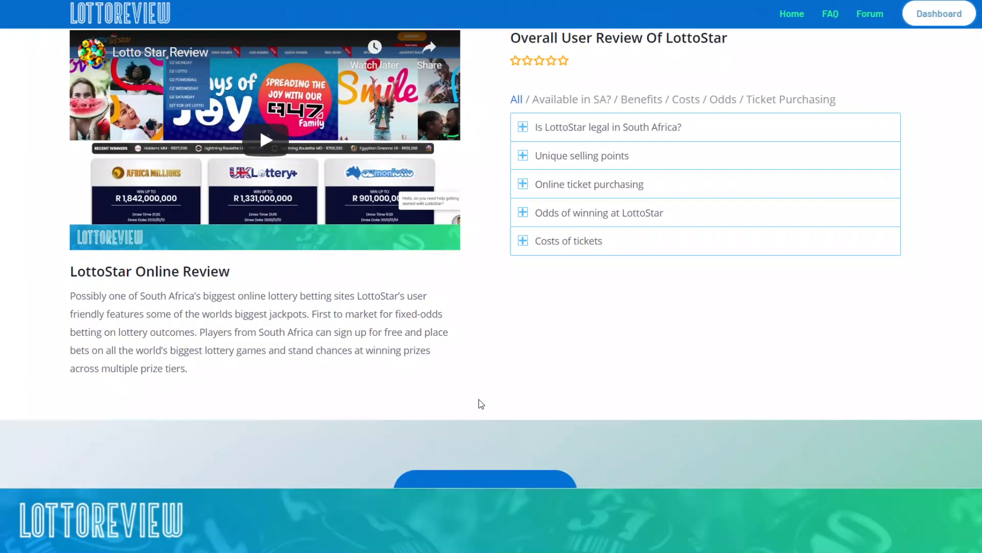
scroll("down", 3)
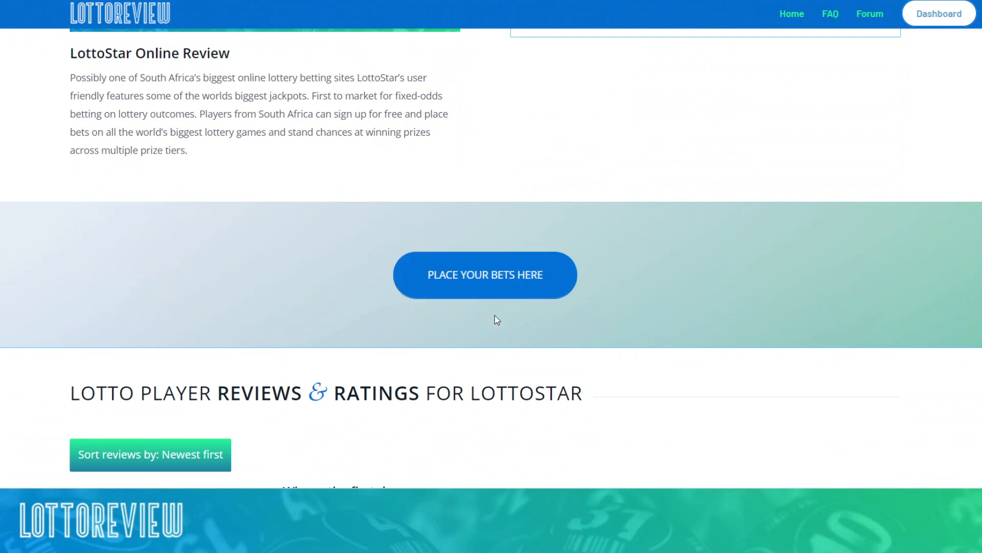
left_click(149, 454)
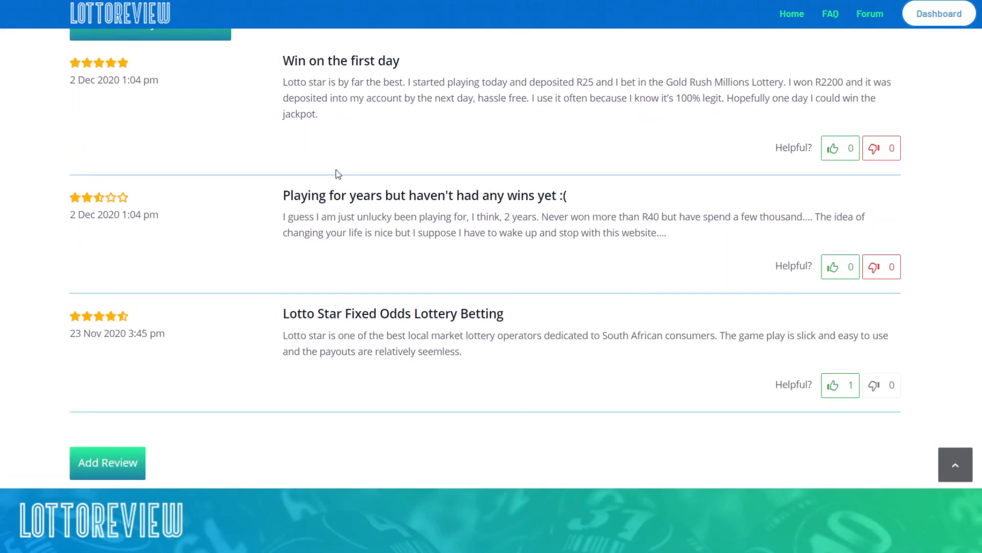
mouse_move(107, 462)
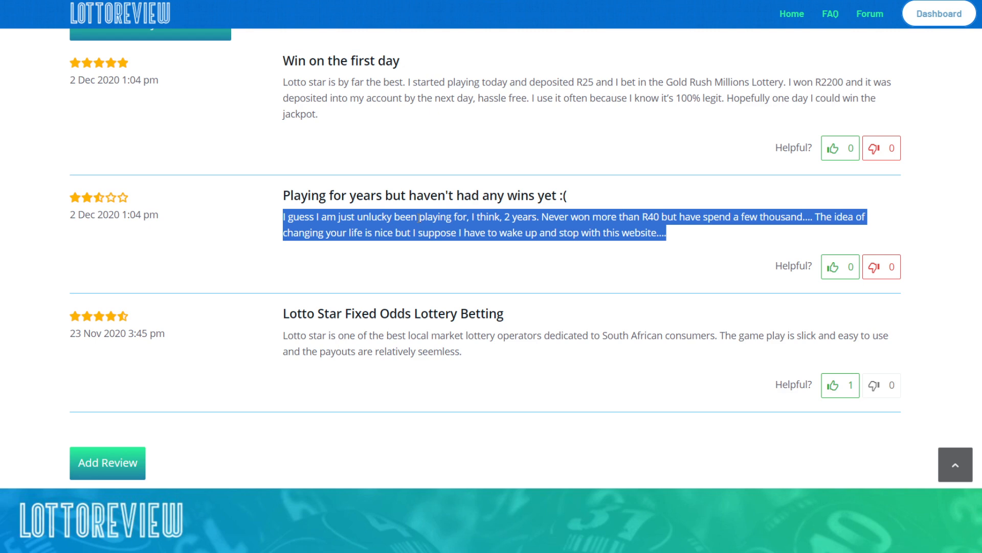
scroll("up", 3)
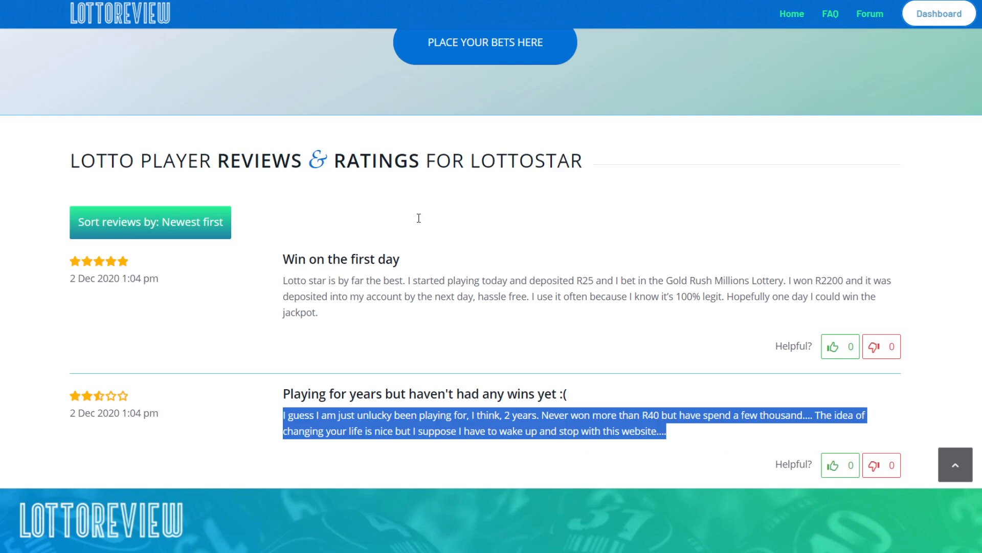
scroll("up", 3)
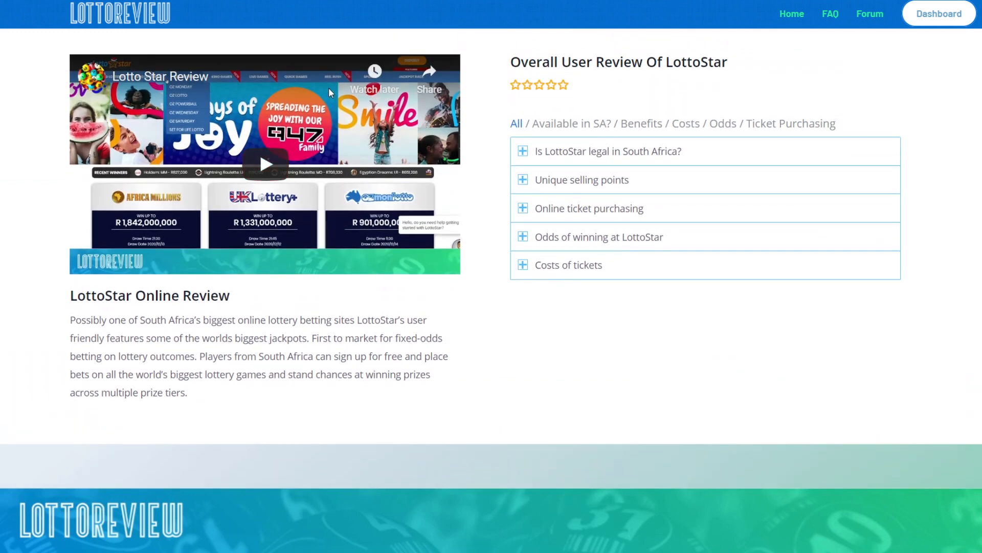
scroll("down", 3)
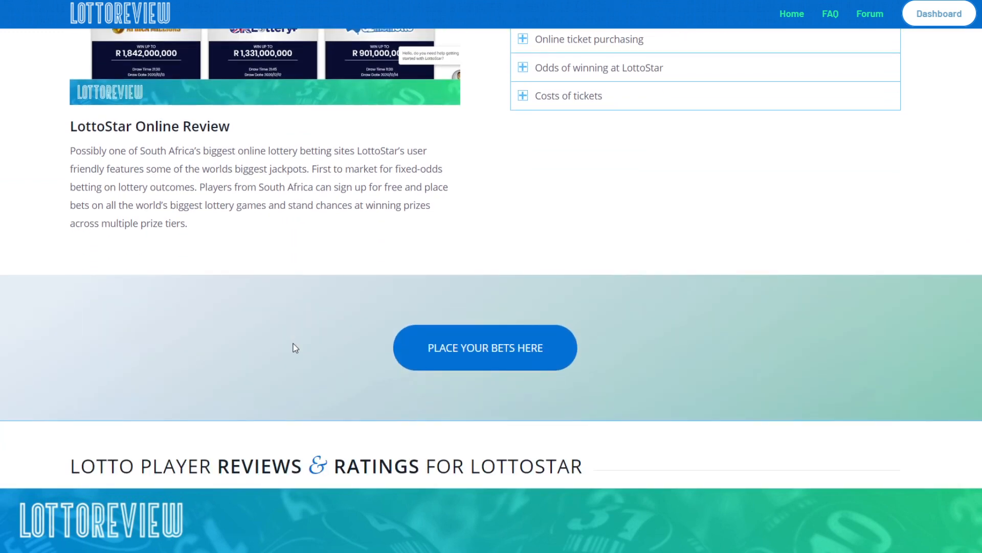